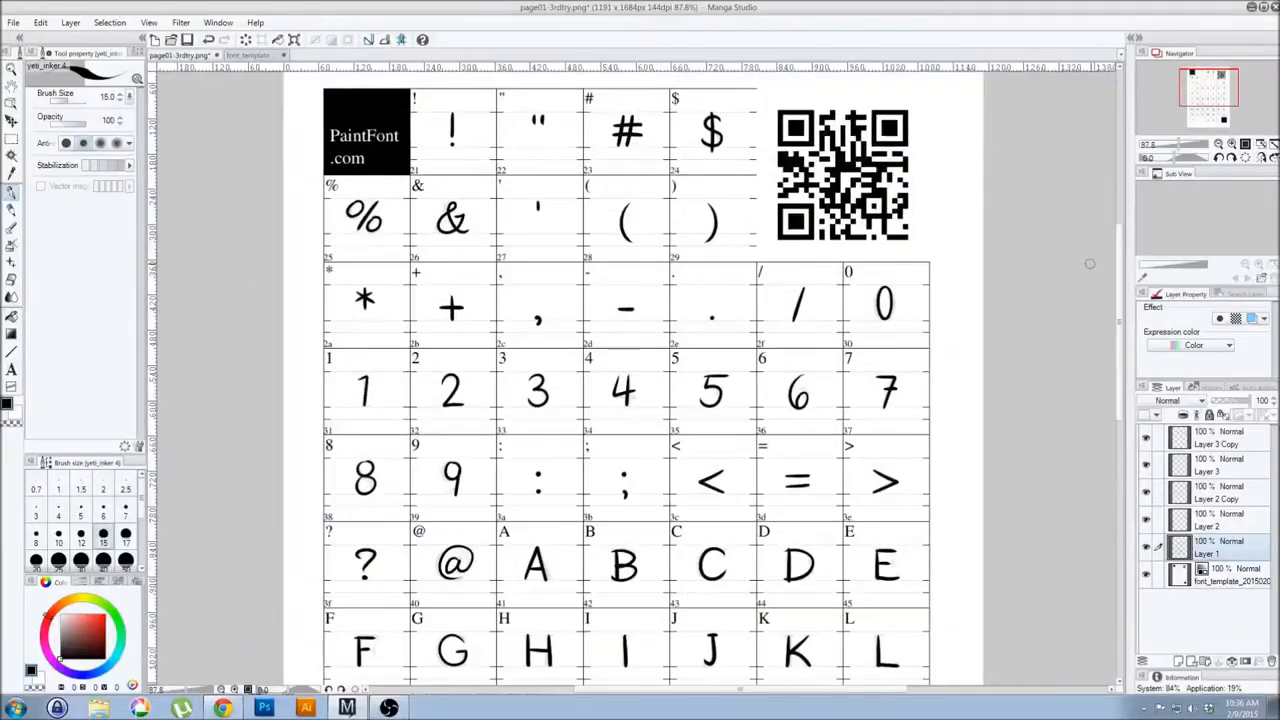
# Review page03, then view the font_template page's lowercase and accented glyph rows
pyautogui.scroll(-3)
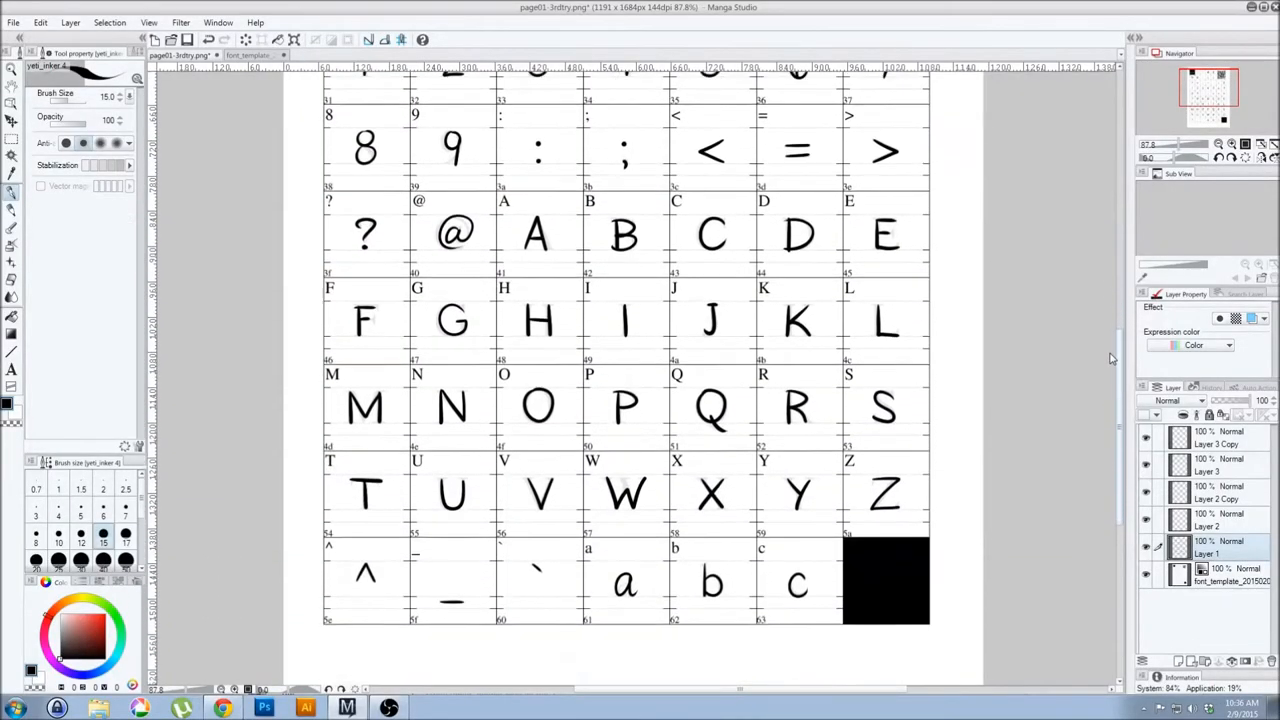
pyautogui.click(276, 56)
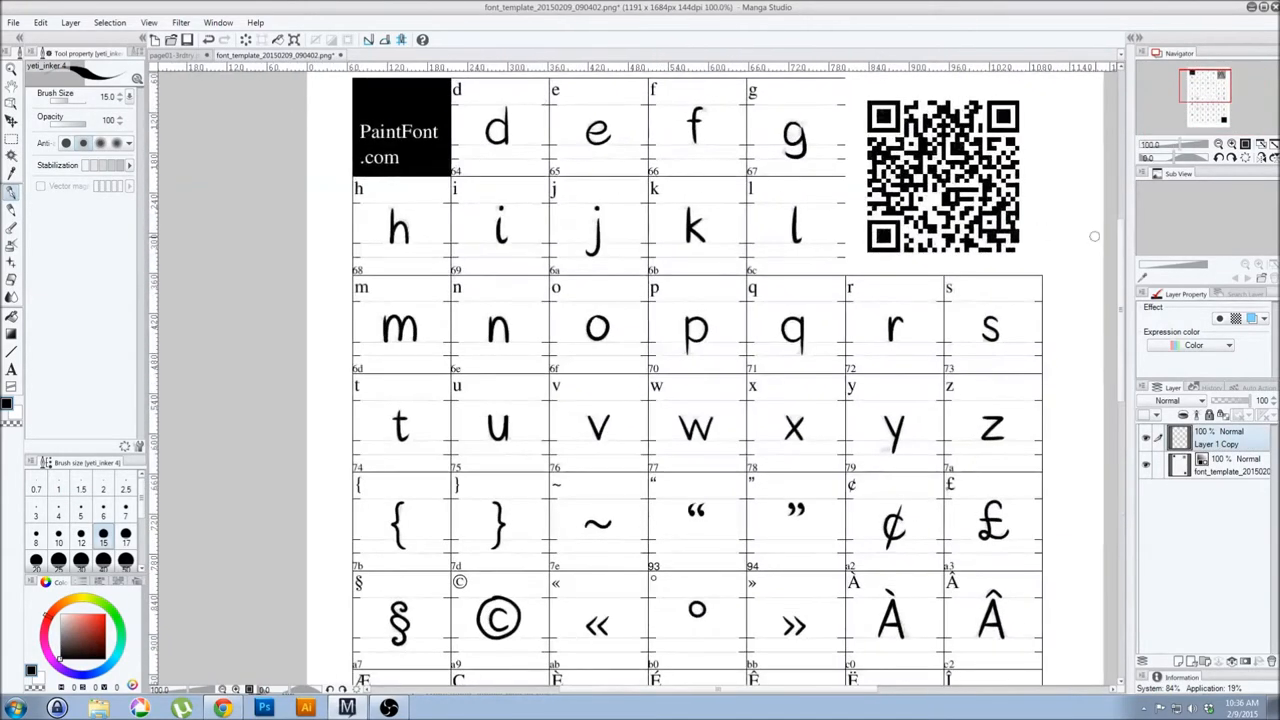
pyautogui.scroll(-3)
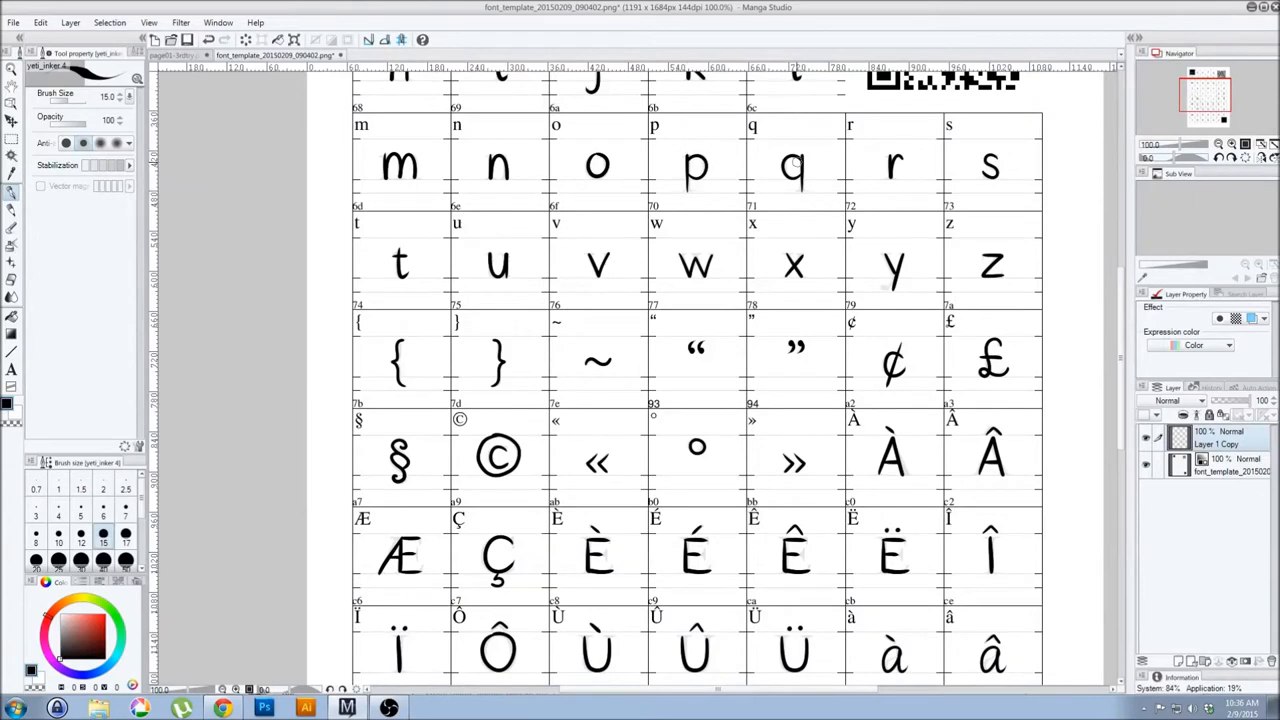
pyautogui.scroll(-3)
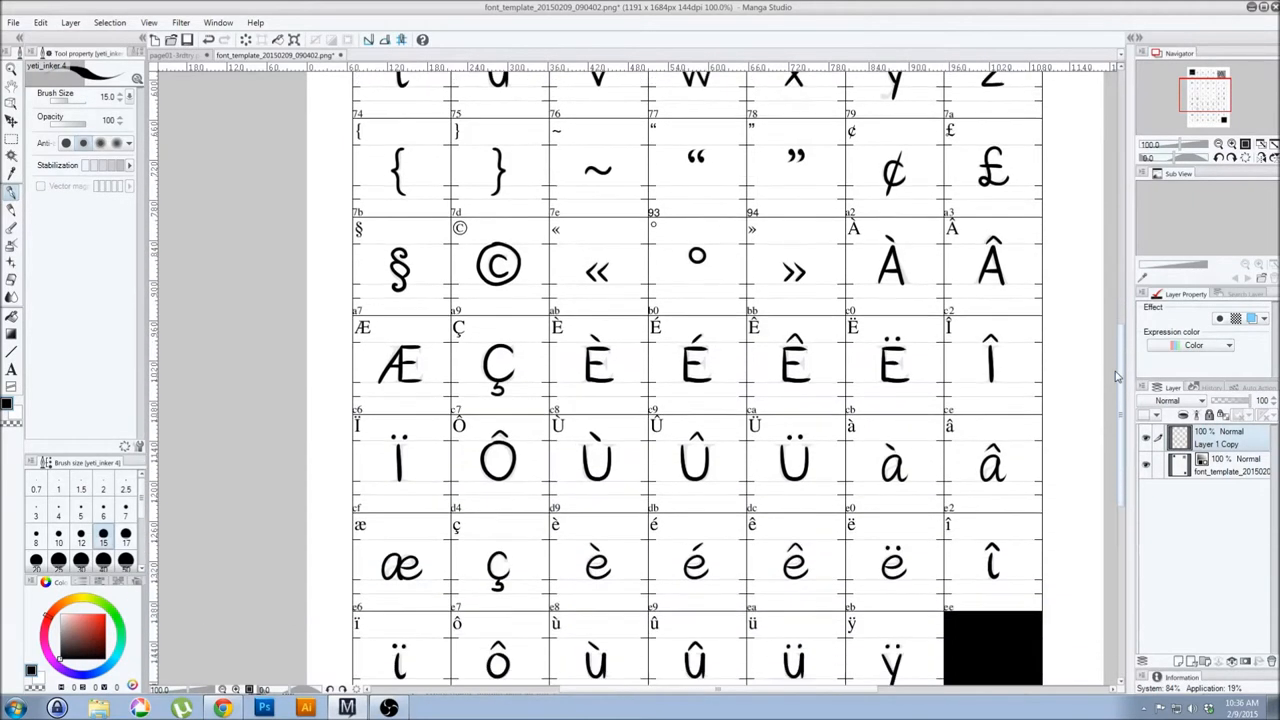
pyautogui.scroll(-3)
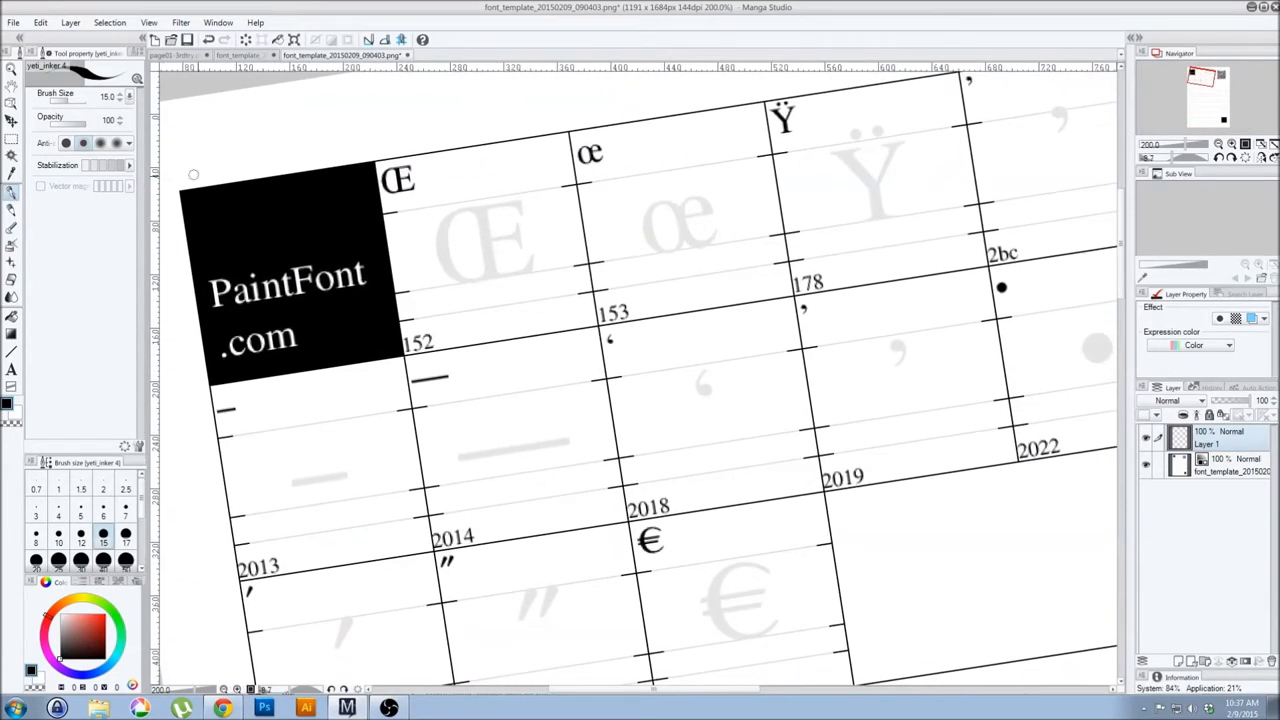
pyautogui.moveTo(484, 212)
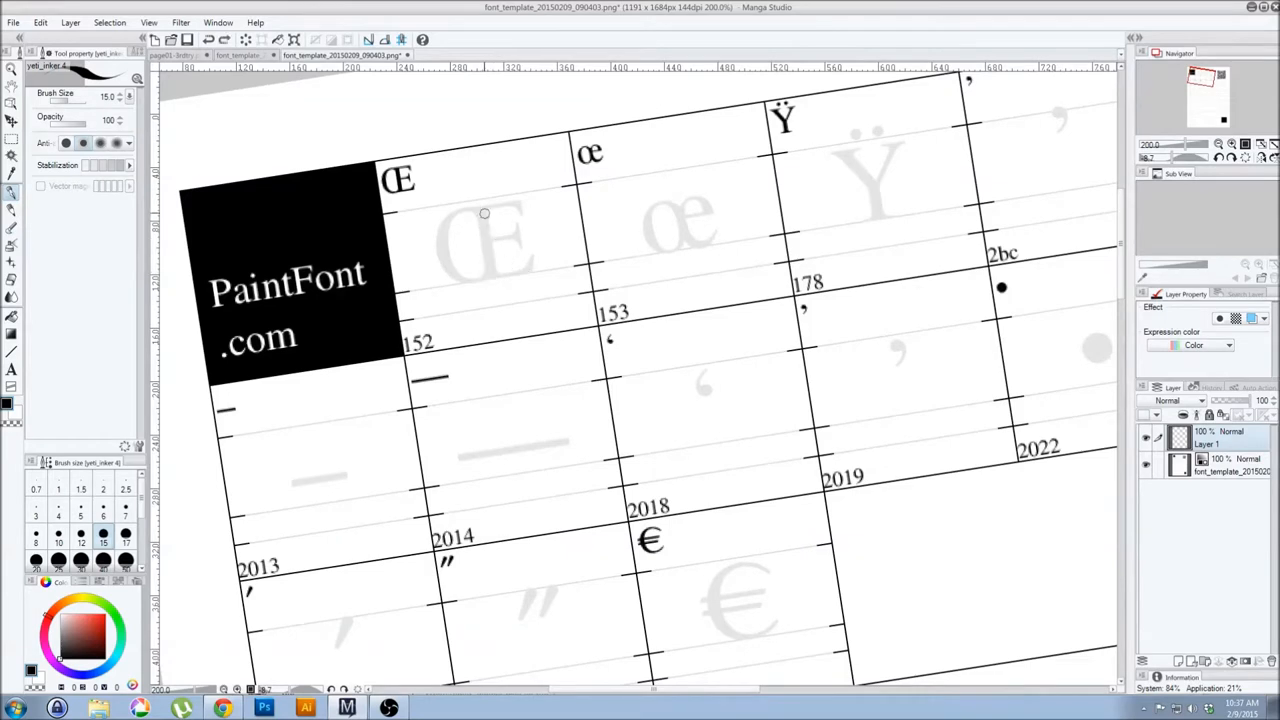
# Look over the rotated special-character template before returning to page03
pyautogui.moveTo(484, 210); pyautogui.dragTo(510, 270)
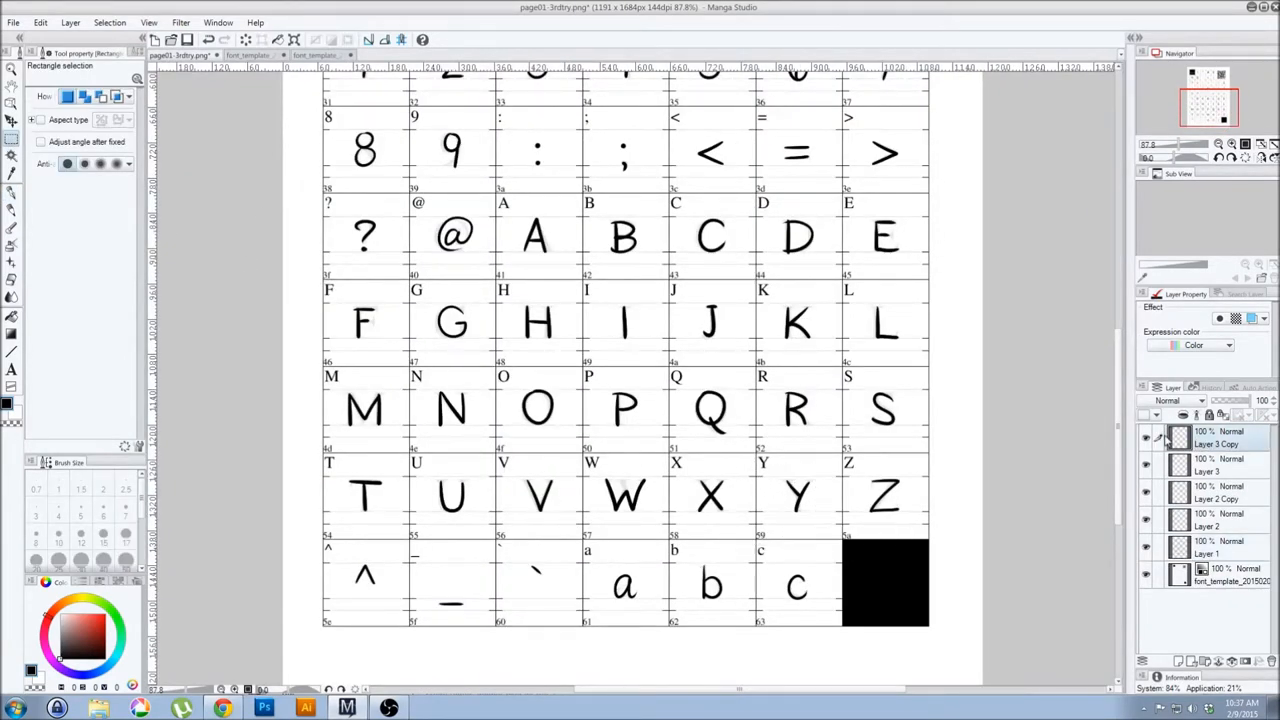
# Copy the inked comma from cell 2bc and place it into the empty 2019 cell
pyautogui.click(342, 56)
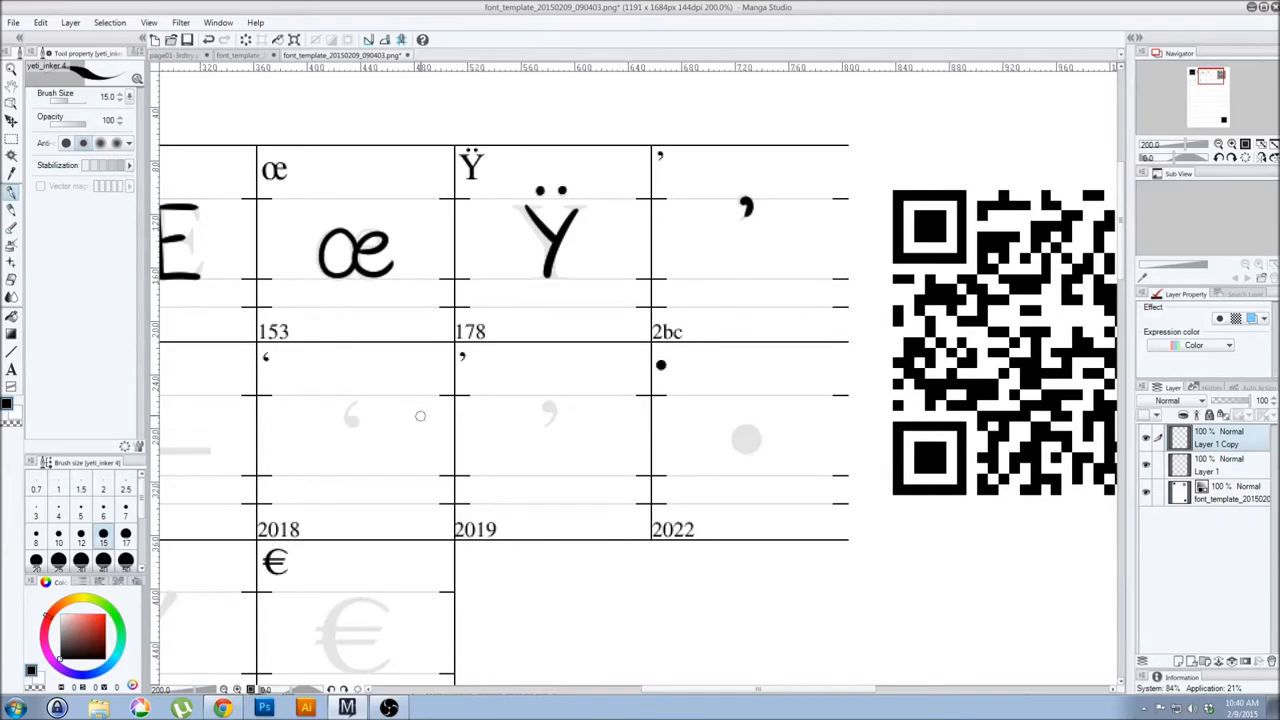
pyautogui.hscroll(-3)
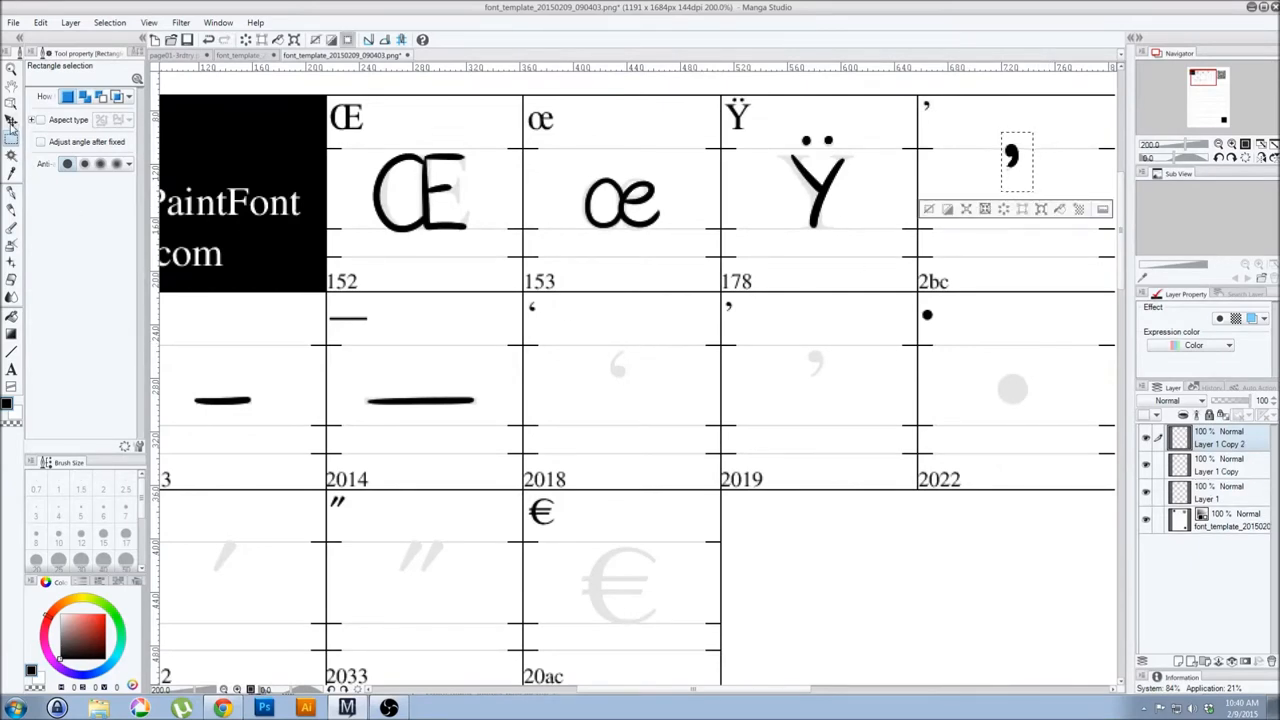
pyautogui.click(12, 122)
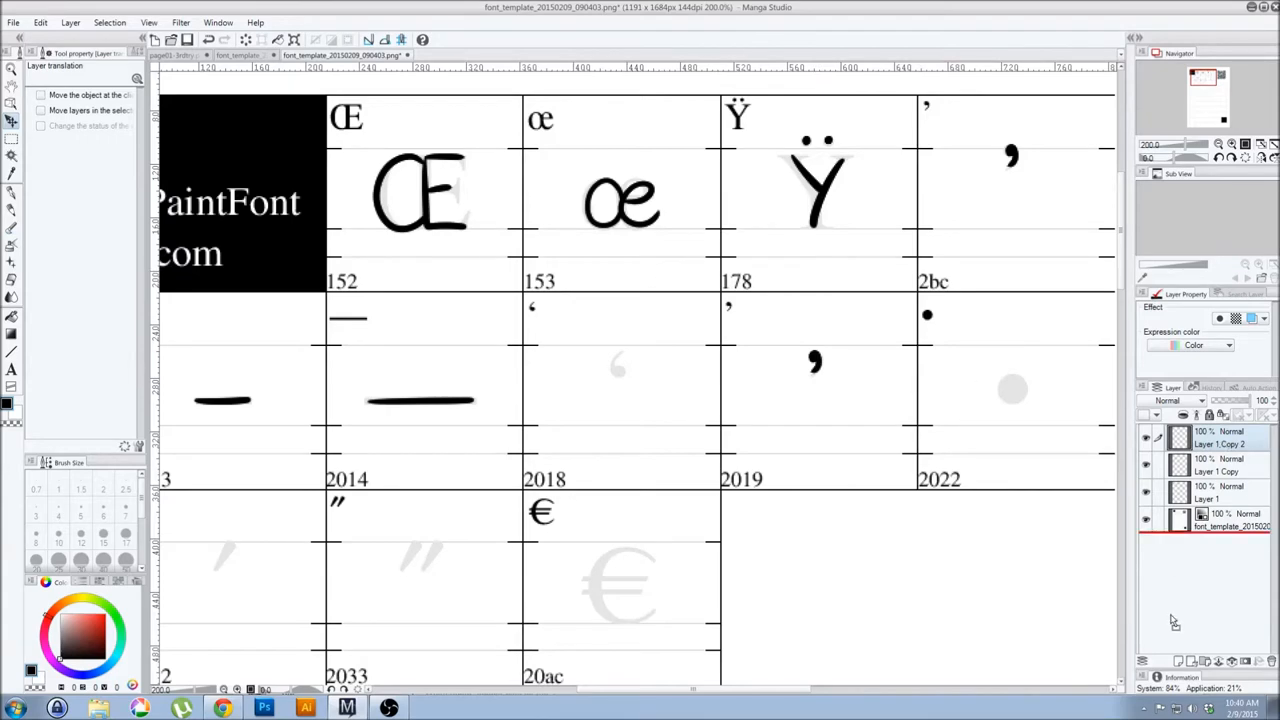
# Free-transform the pasted comma and flip it vertically into an opening quote in cell 2018
pyautogui.click(40, 22)
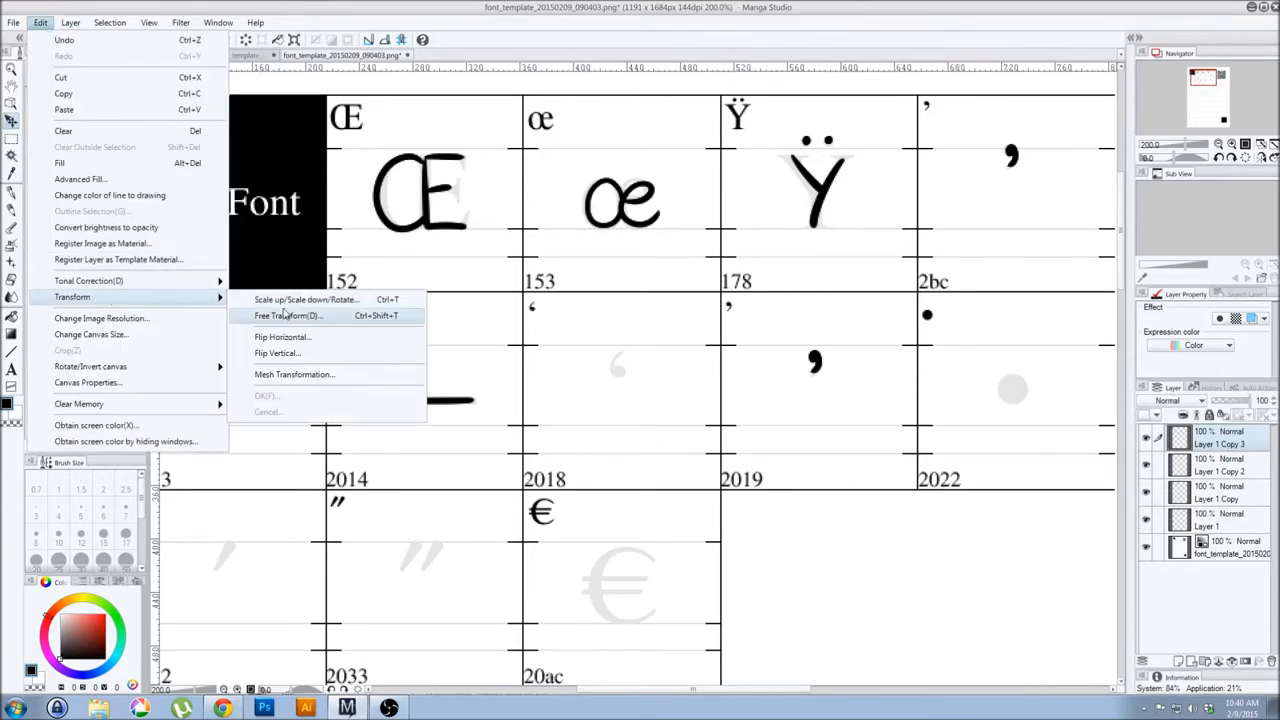
pyautogui.click(288, 316)
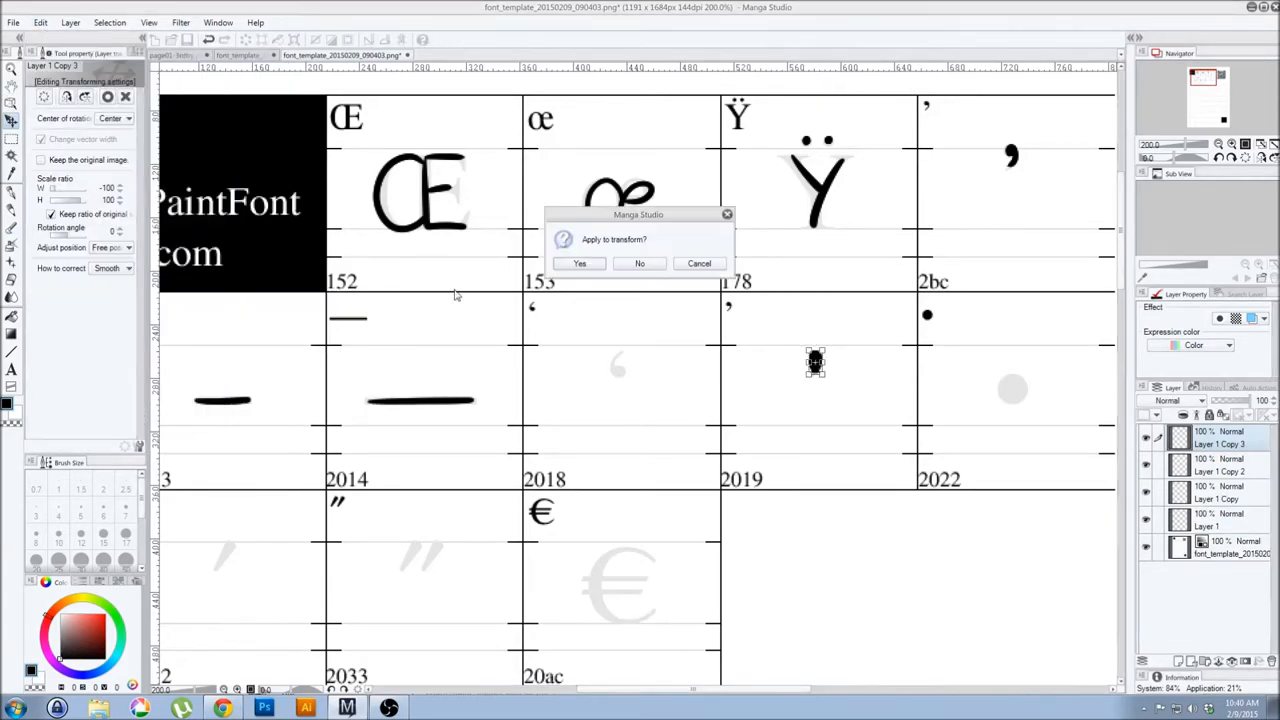
pyautogui.click(580, 264)
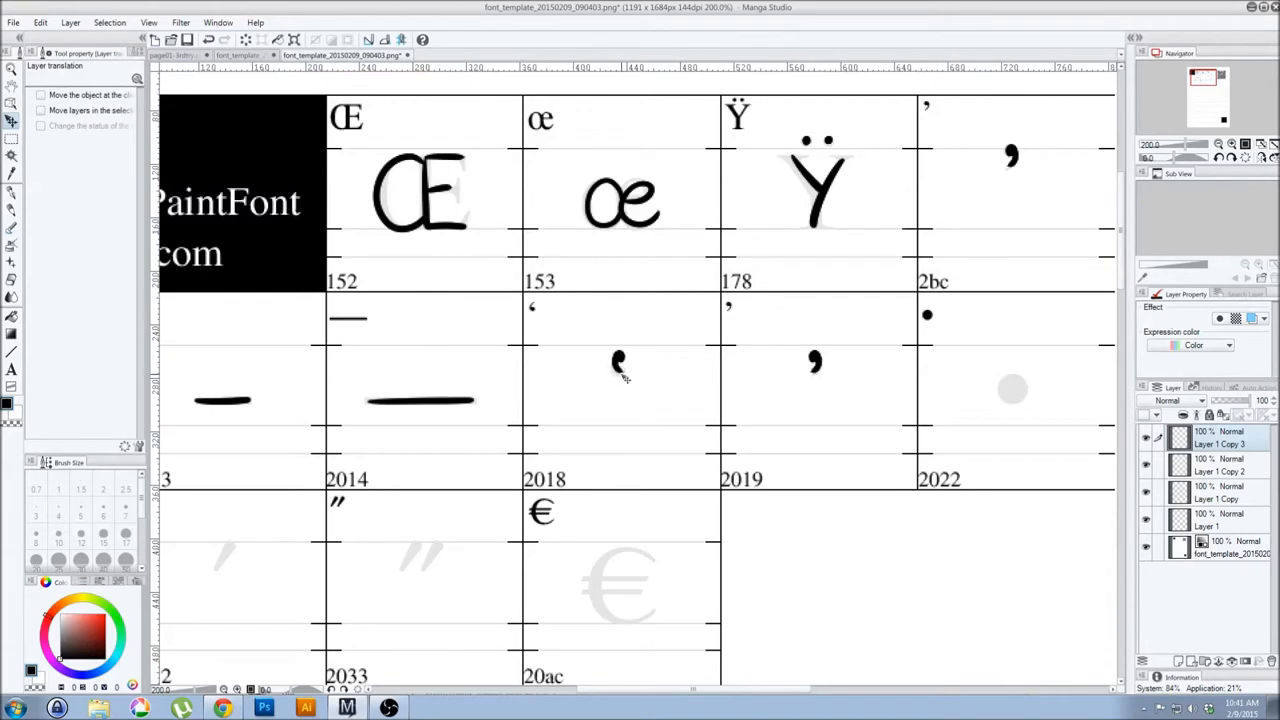
pyautogui.click(40, 22)
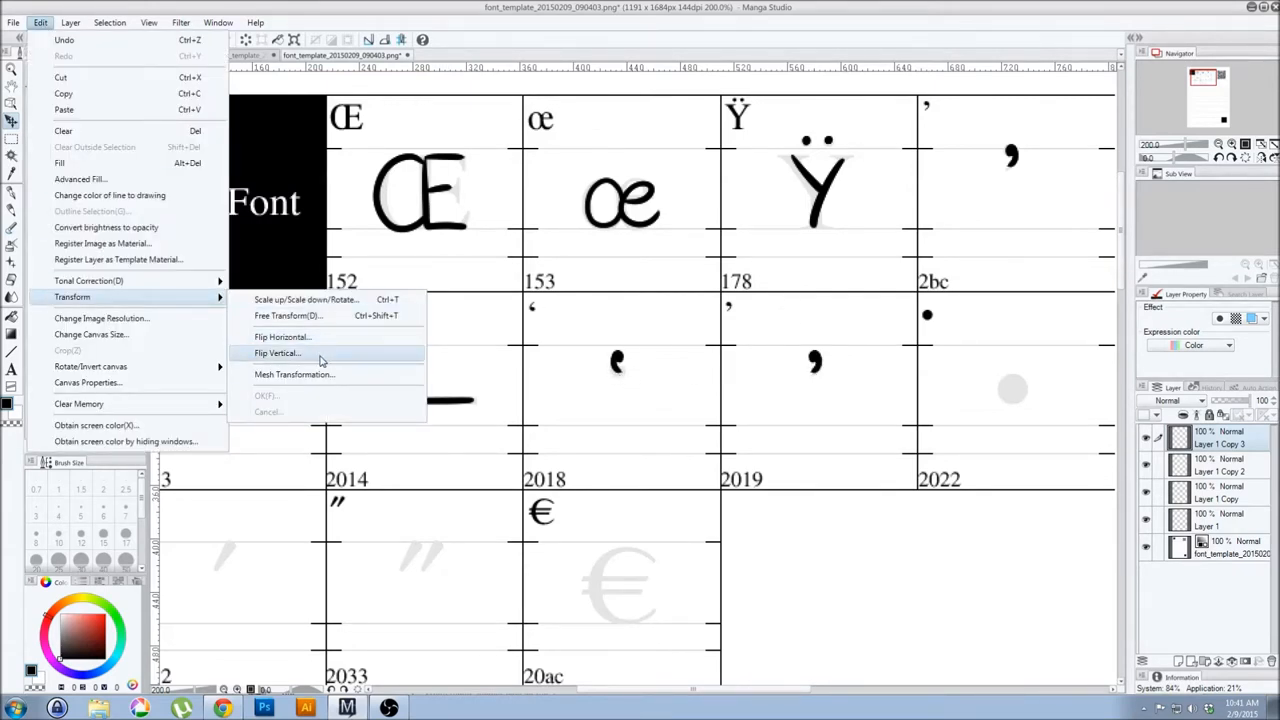
pyautogui.click(276, 352)
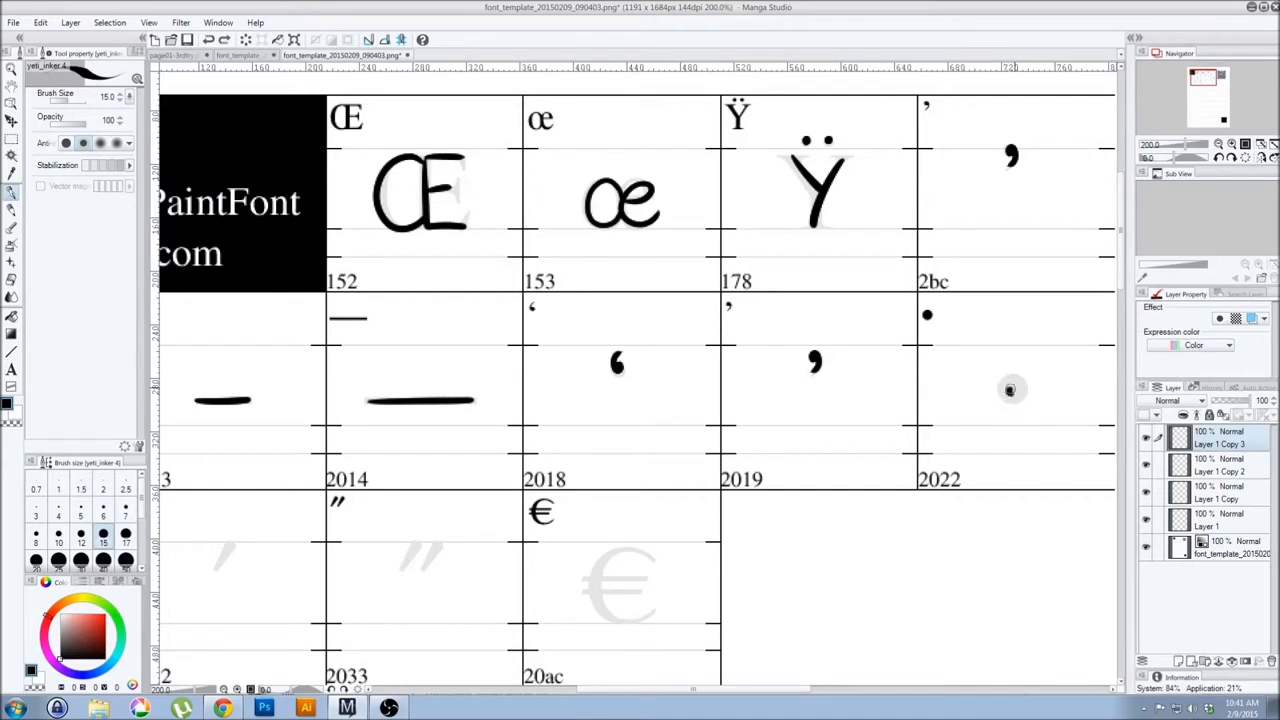
# Undo the rough bullet dot in cell 2022, outline an ellipse selection there, and resume the pen
pyautogui.click(1012, 388)
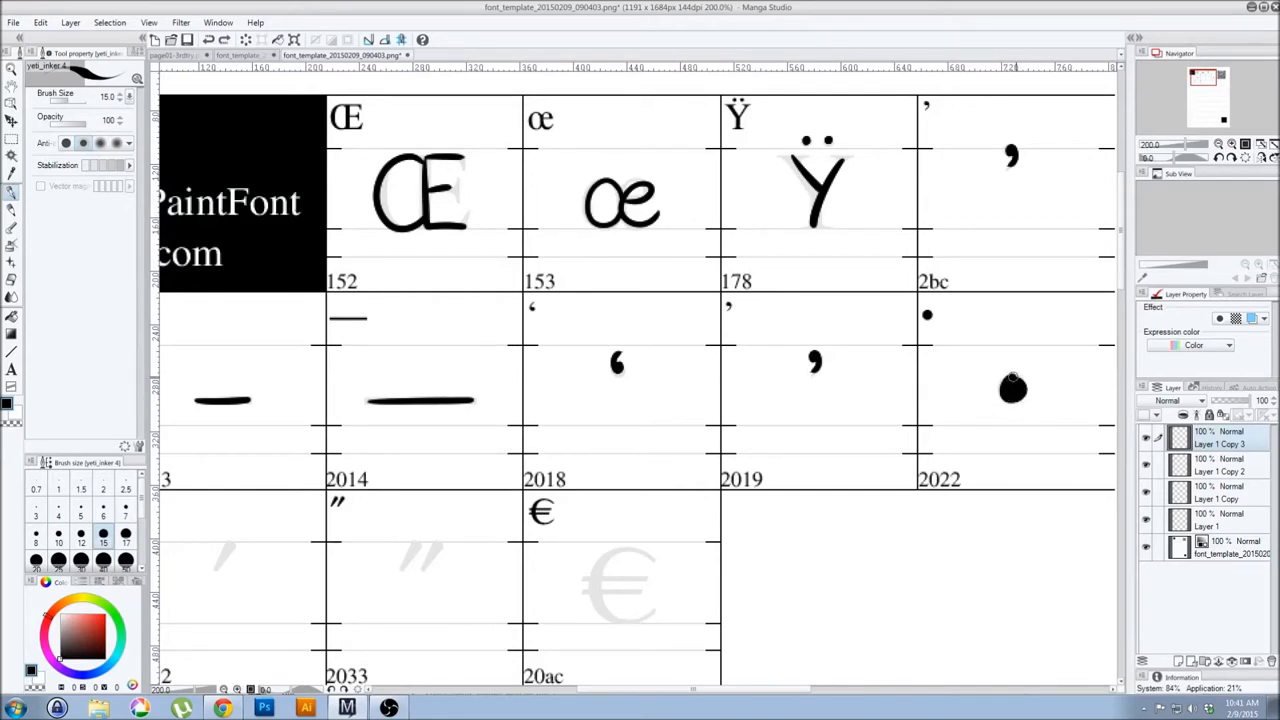
pyautogui.click(12, 352)
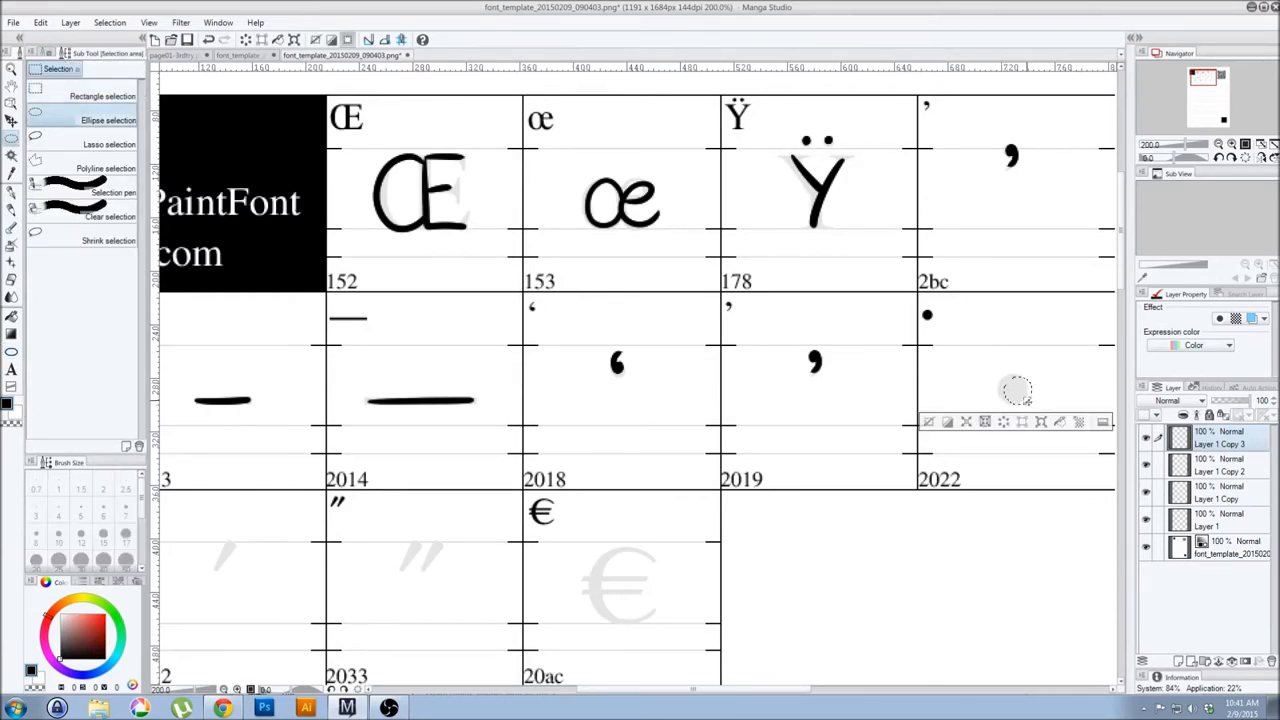
pyautogui.click(12, 124)
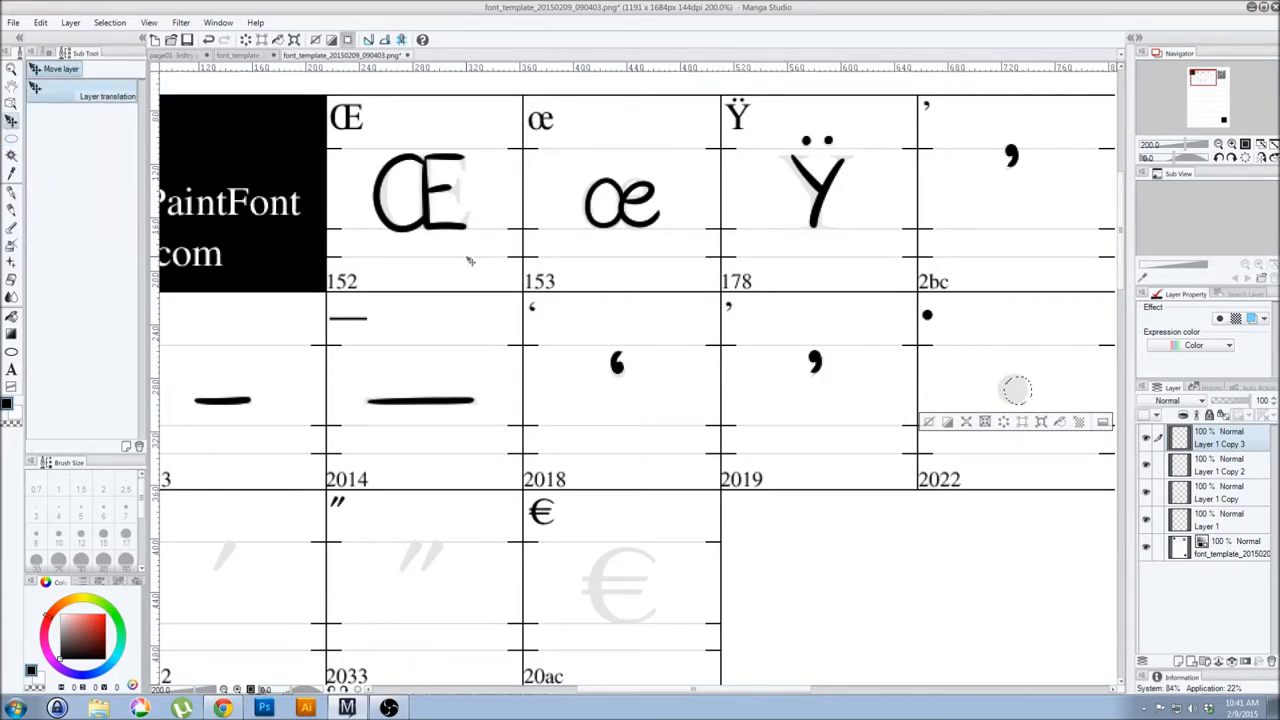
pyautogui.moveTo(252, 156)
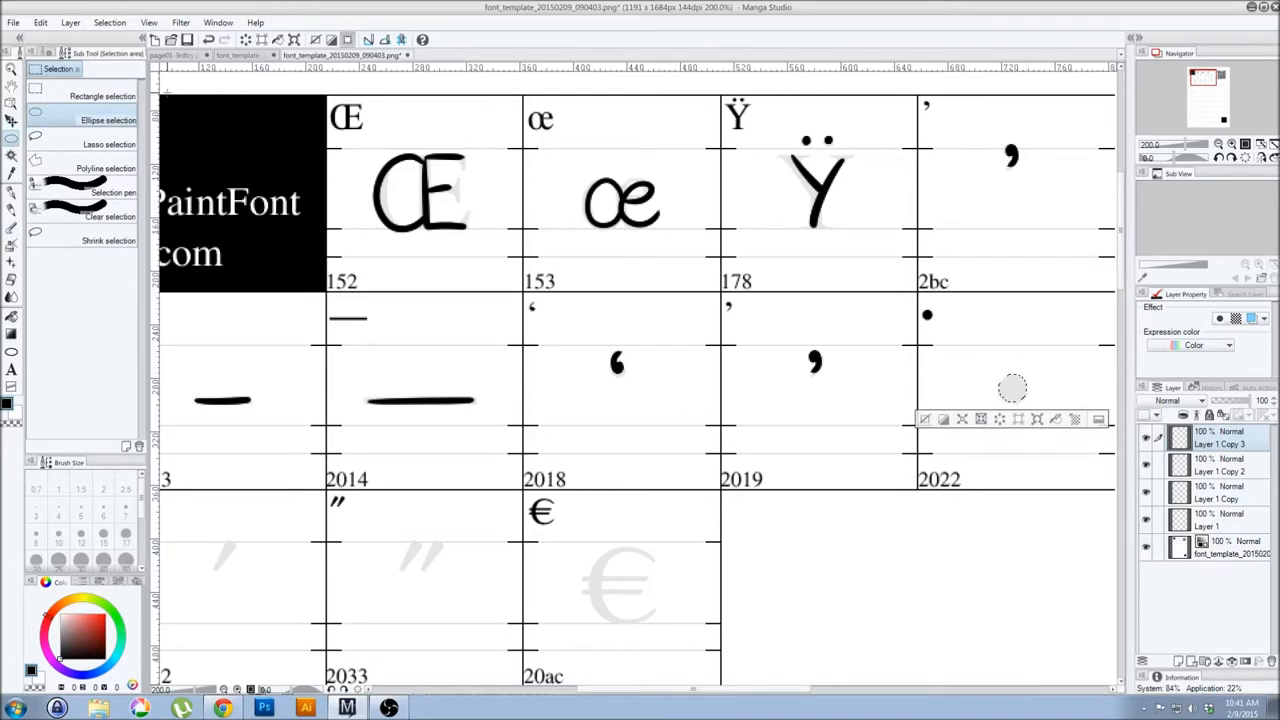
pyautogui.click(1012, 390)
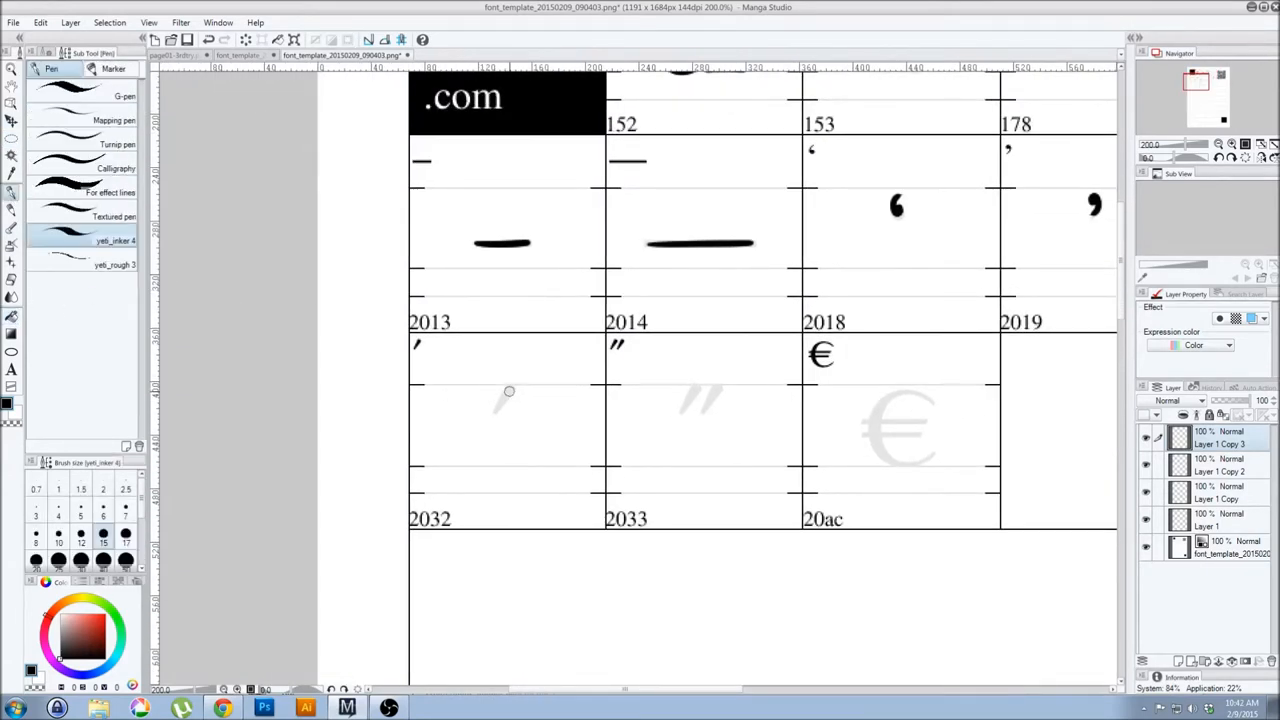
# Trace the prime marks in cells 2032 and 2033 with the yeti inker, then show page03
pyautogui.moveTo(498, 410); pyautogui.dragTo(510, 390)
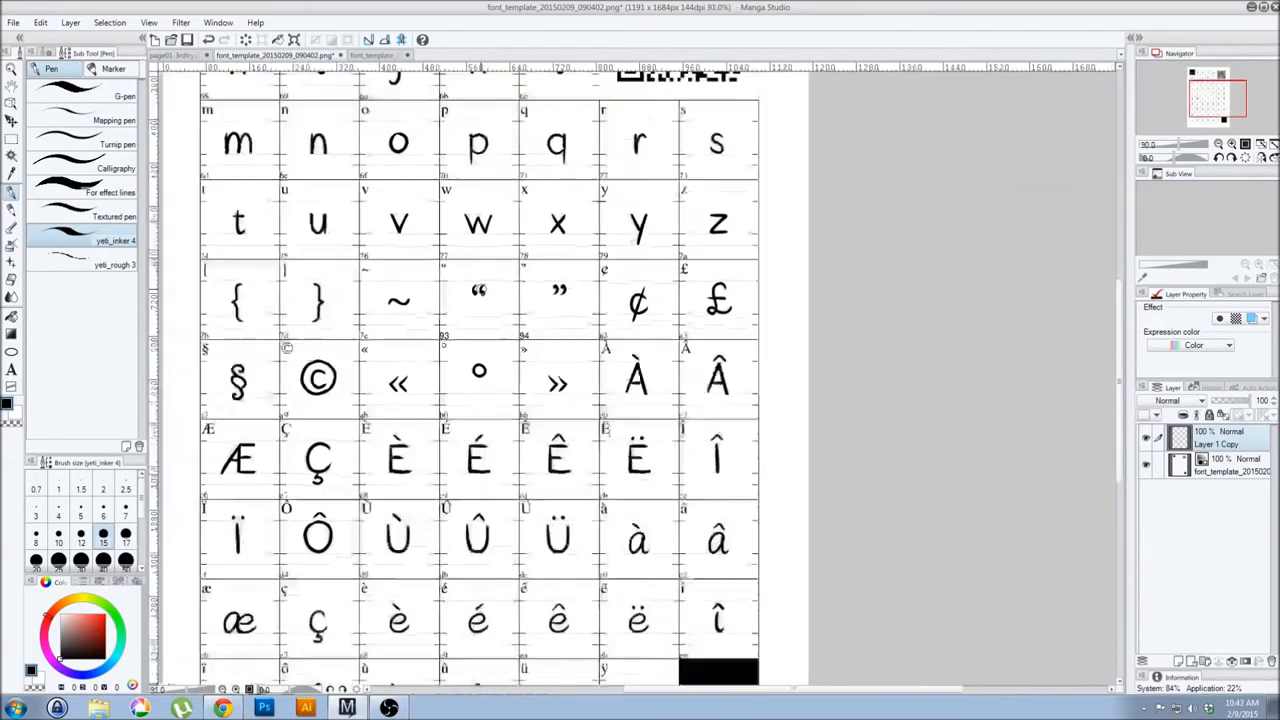
pyautogui.click(180, 56)
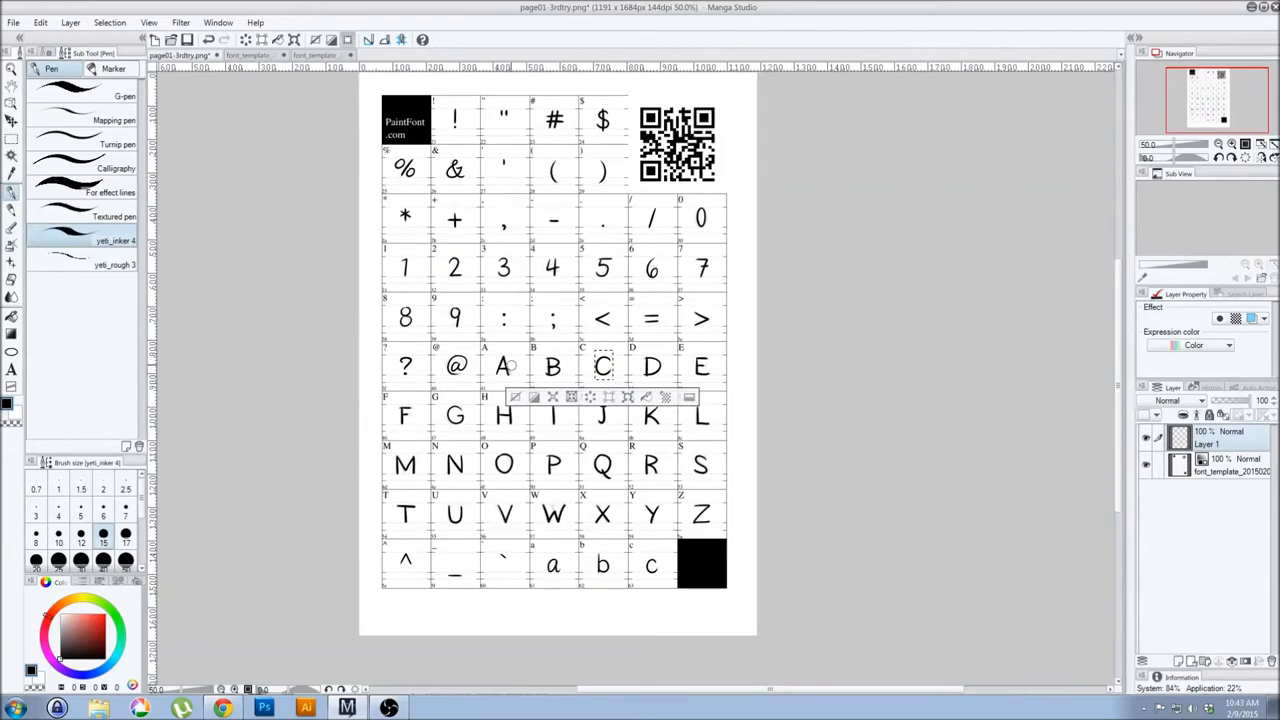
pyautogui.click(222, 708)
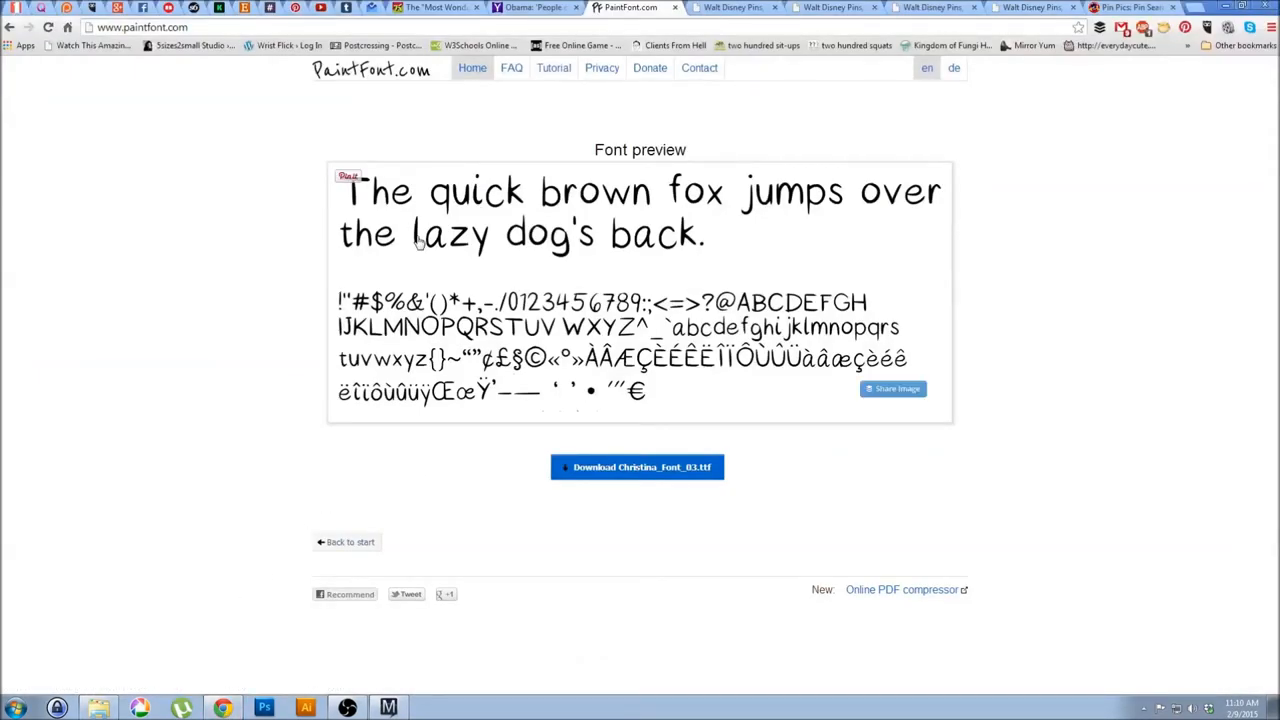
pyautogui.moveTo(476, 100)
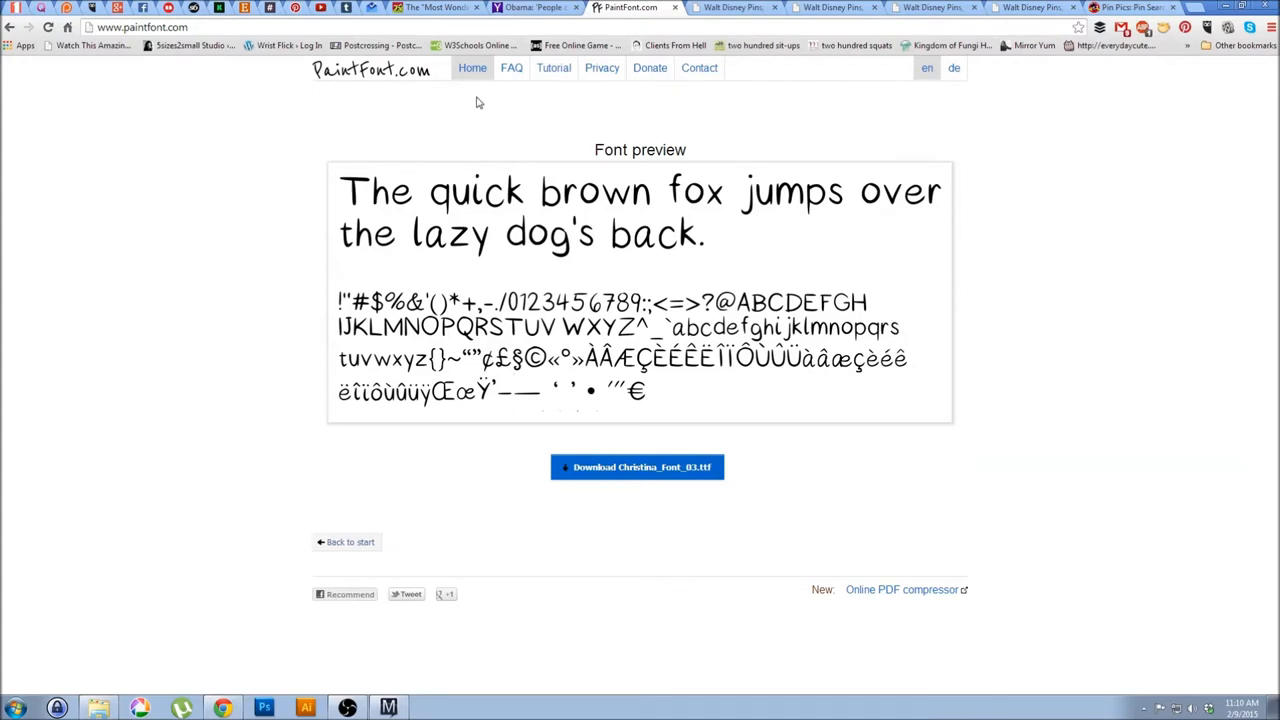
pyautogui.moveTo(468, 108)
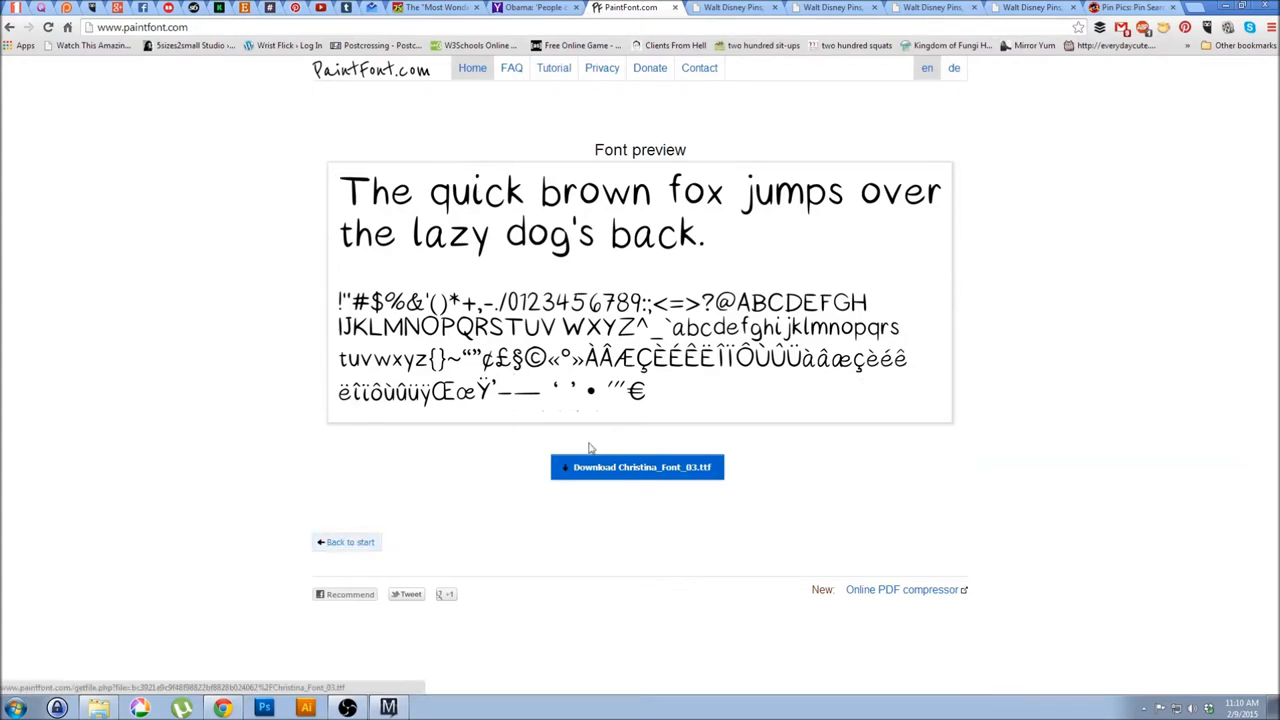
pyautogui.moveTo(1020, 238)
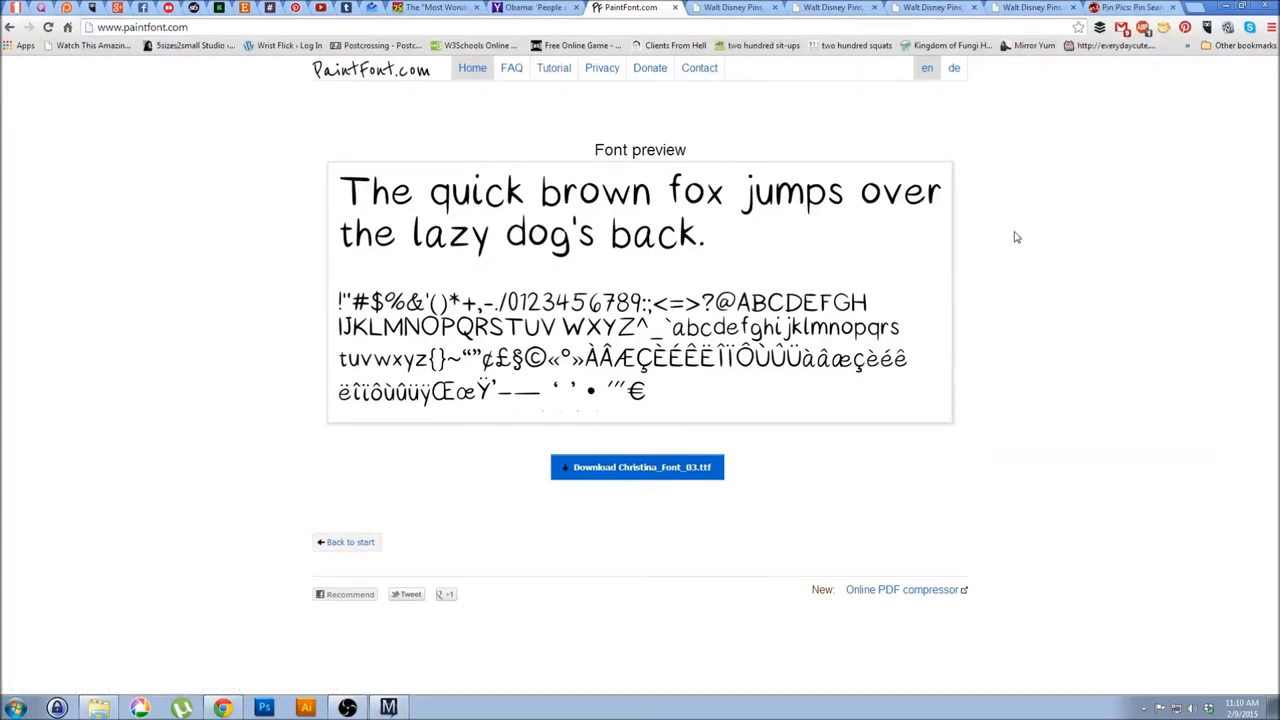
pyautogui.moveTo(348, 542)
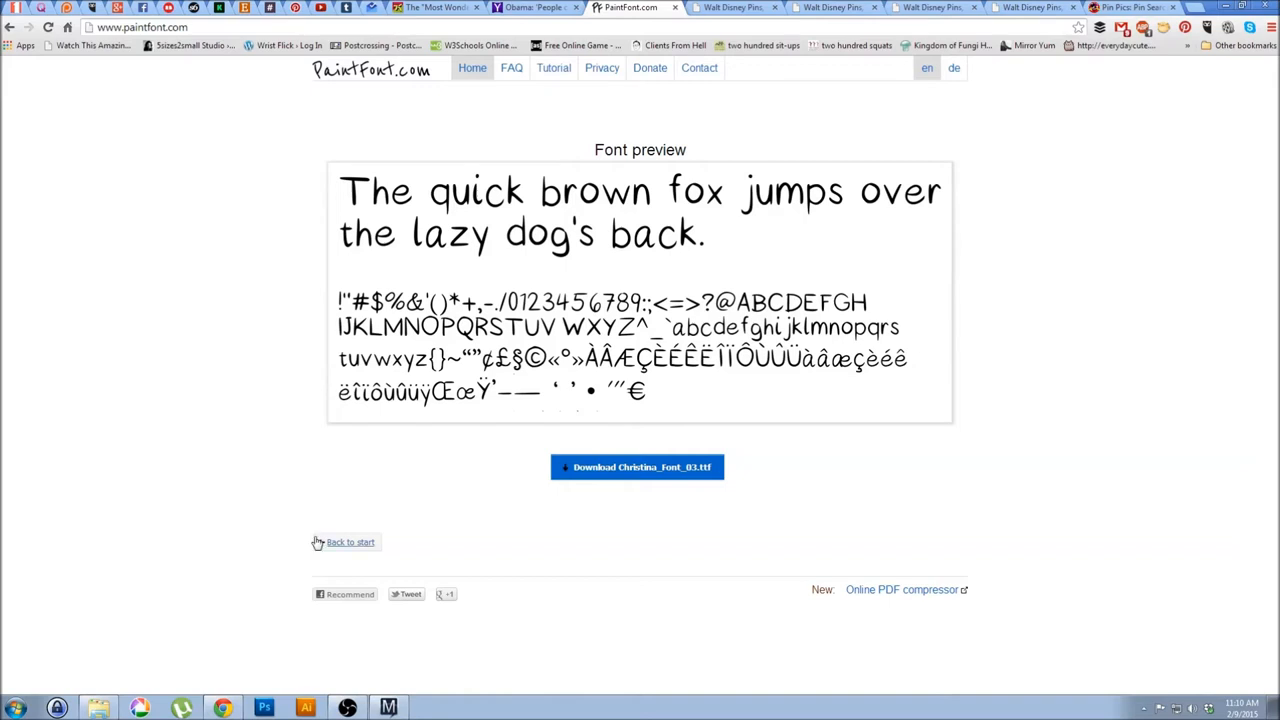
# Return from the font preview to the PaintFont start page via 'Back to start'
pyautogui.click(350, 542)
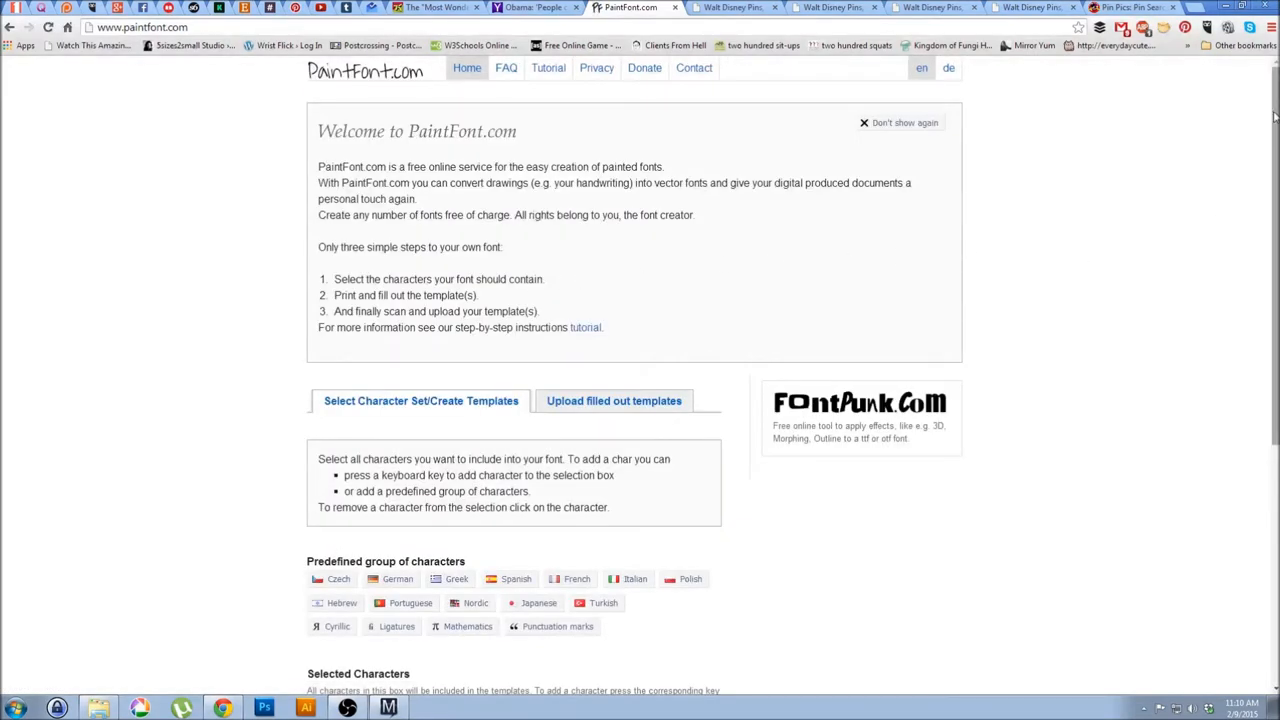
# Add the Punctuation marks and French groups, bringing the set to 140 characters
pyautogui.scroll(-3)
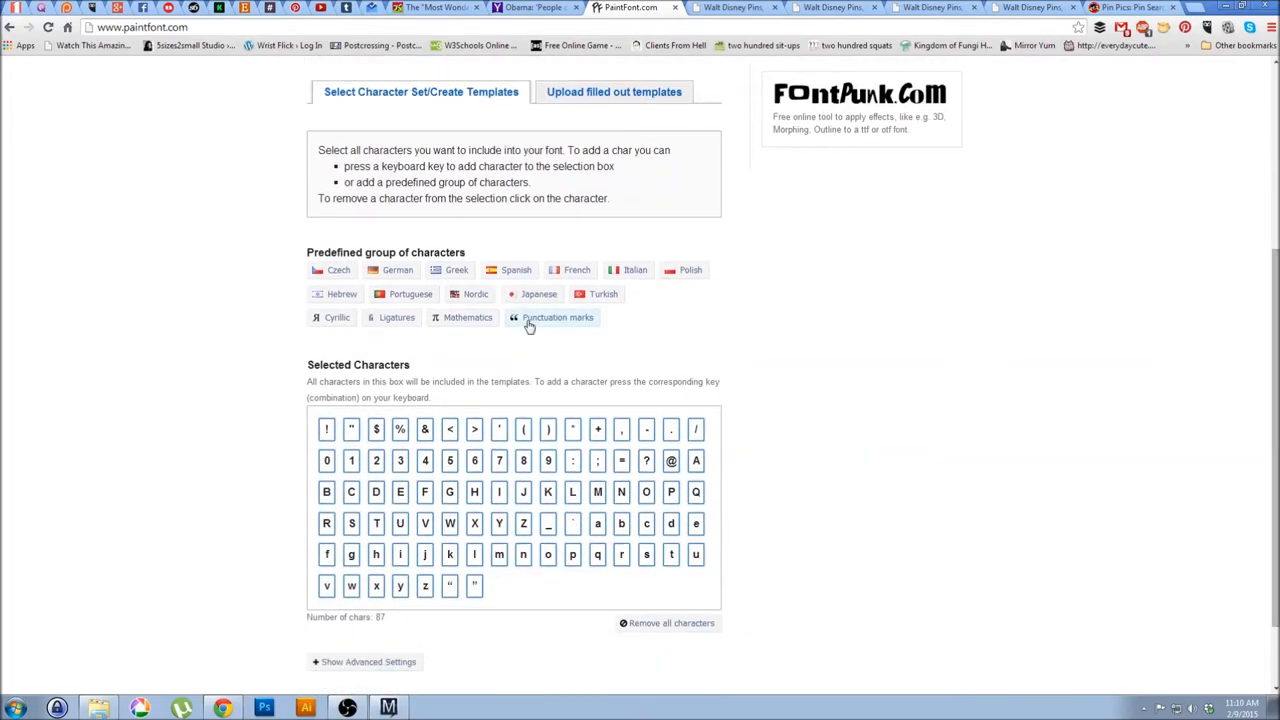
pyautogui.click(576, 268)
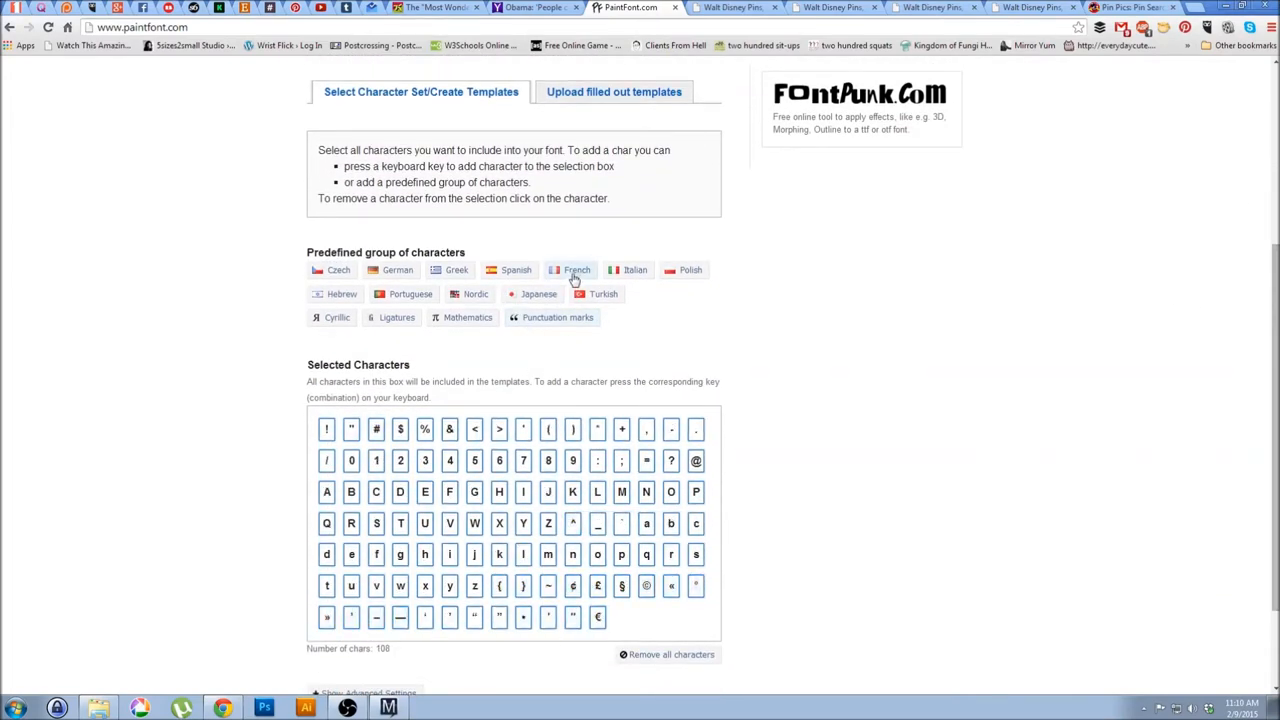
pyautogui.click(576, 270)
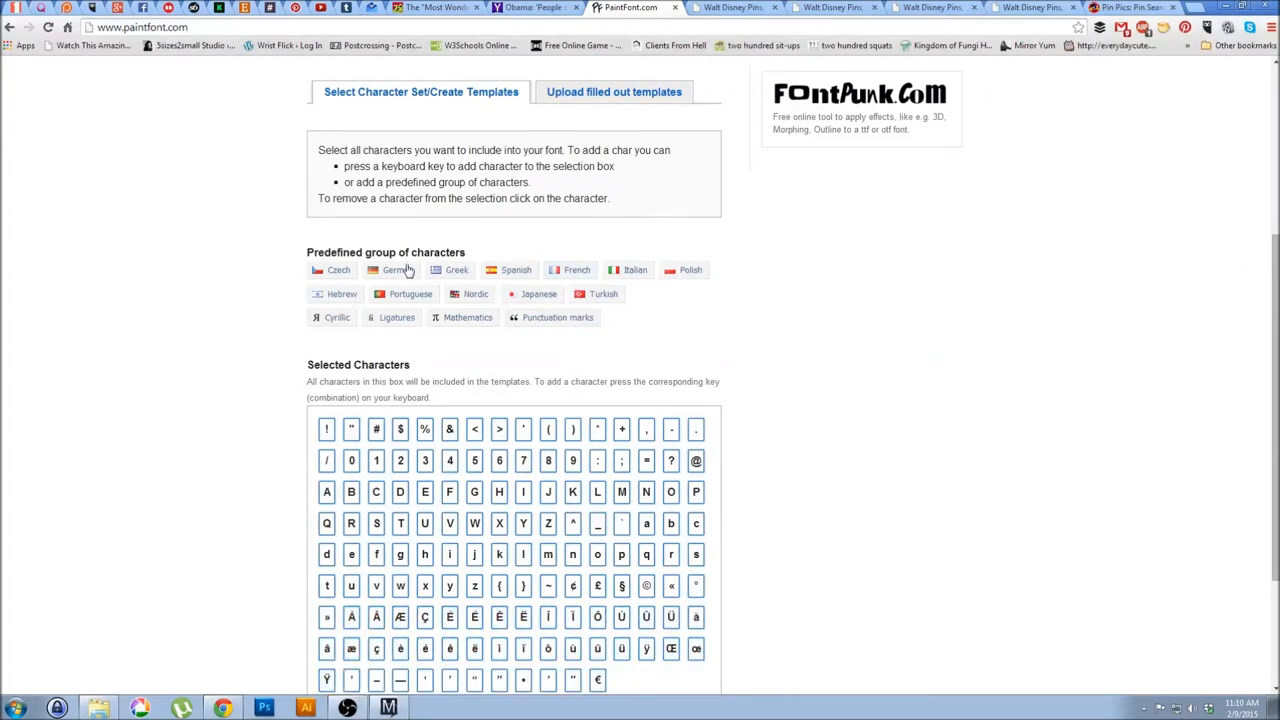
pyautogui.scroll(-3)
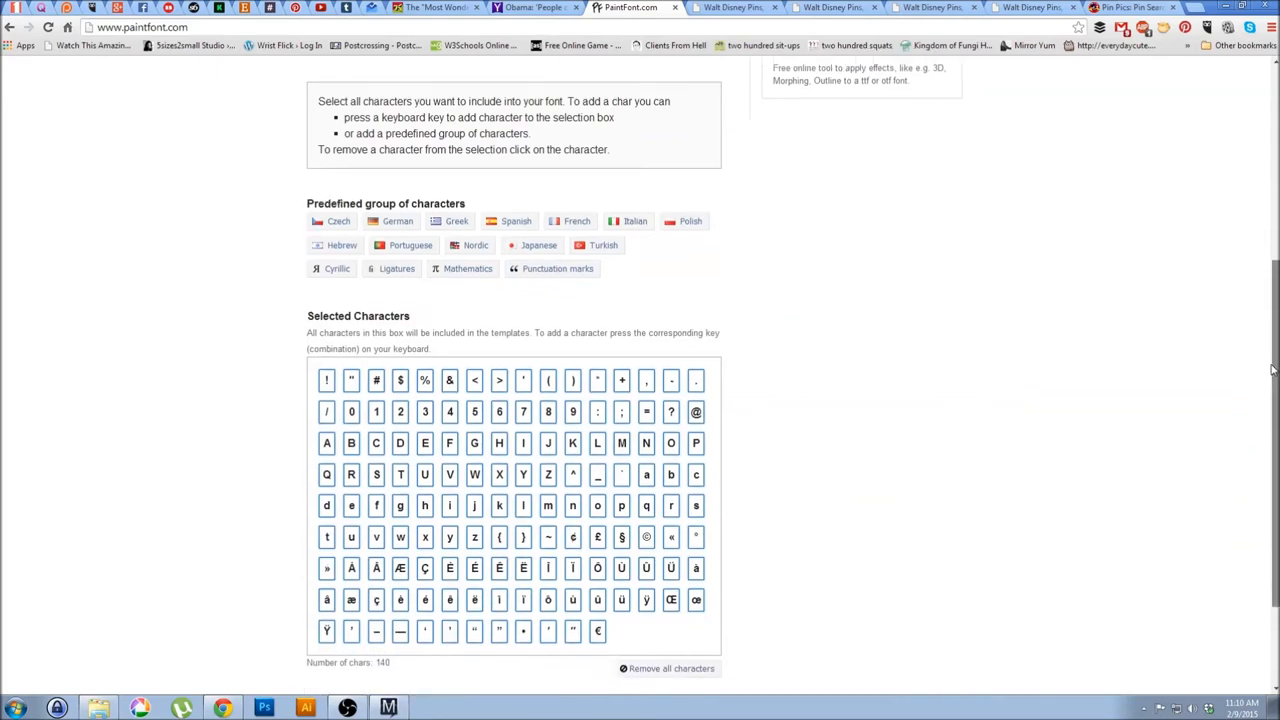
pyautogui.scroll(-3)
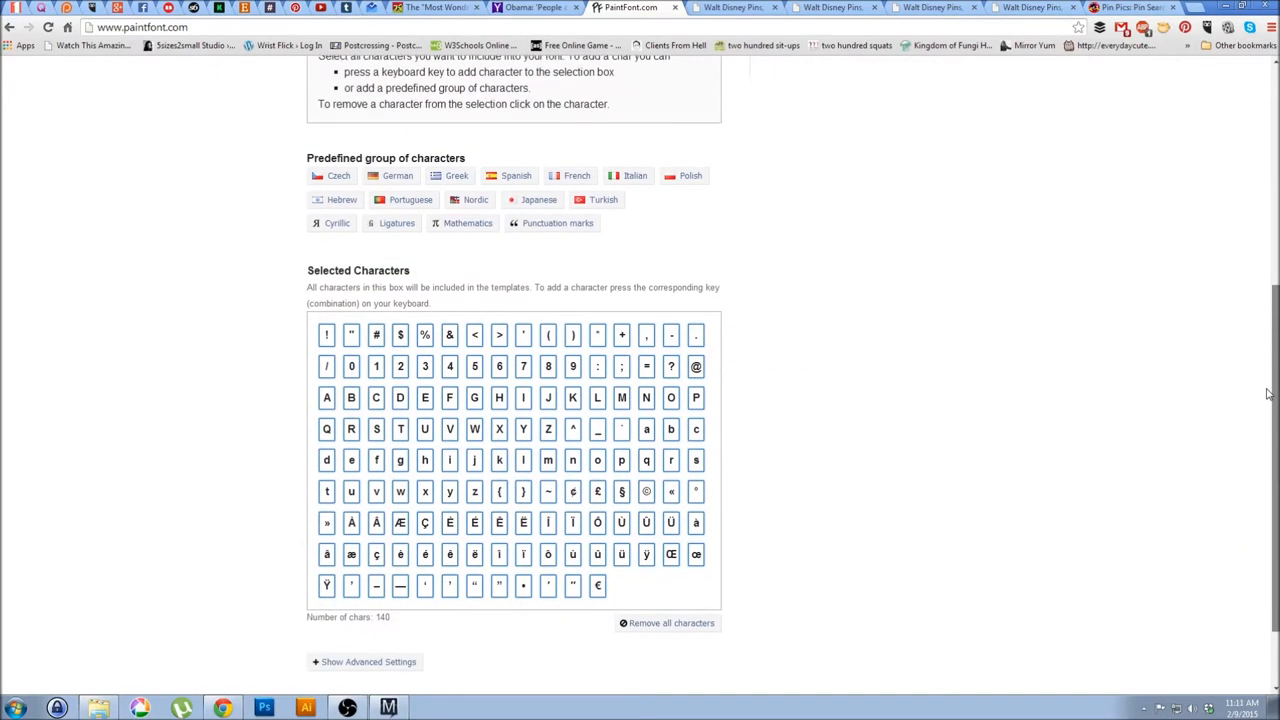
pyautogui.moveTo(924, 512)
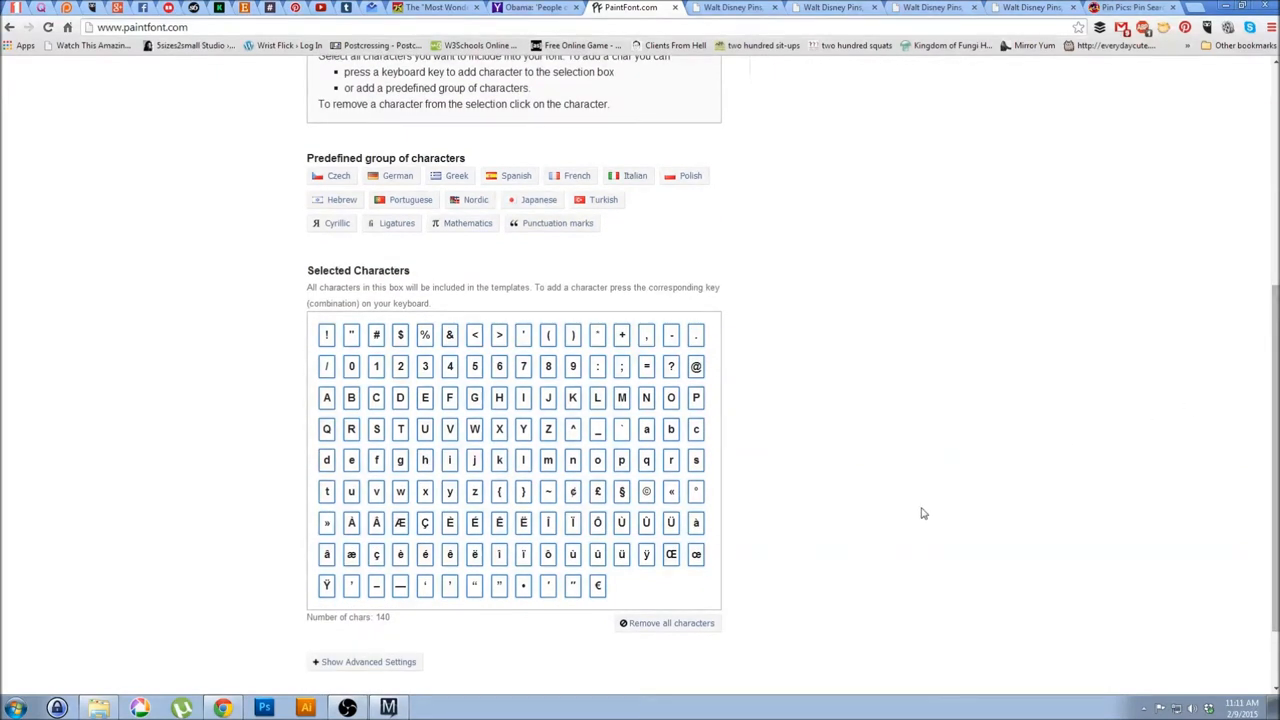
# Reveal the advanced template settings showing PNG output and the default template name
pyautogui.scroll(-3)
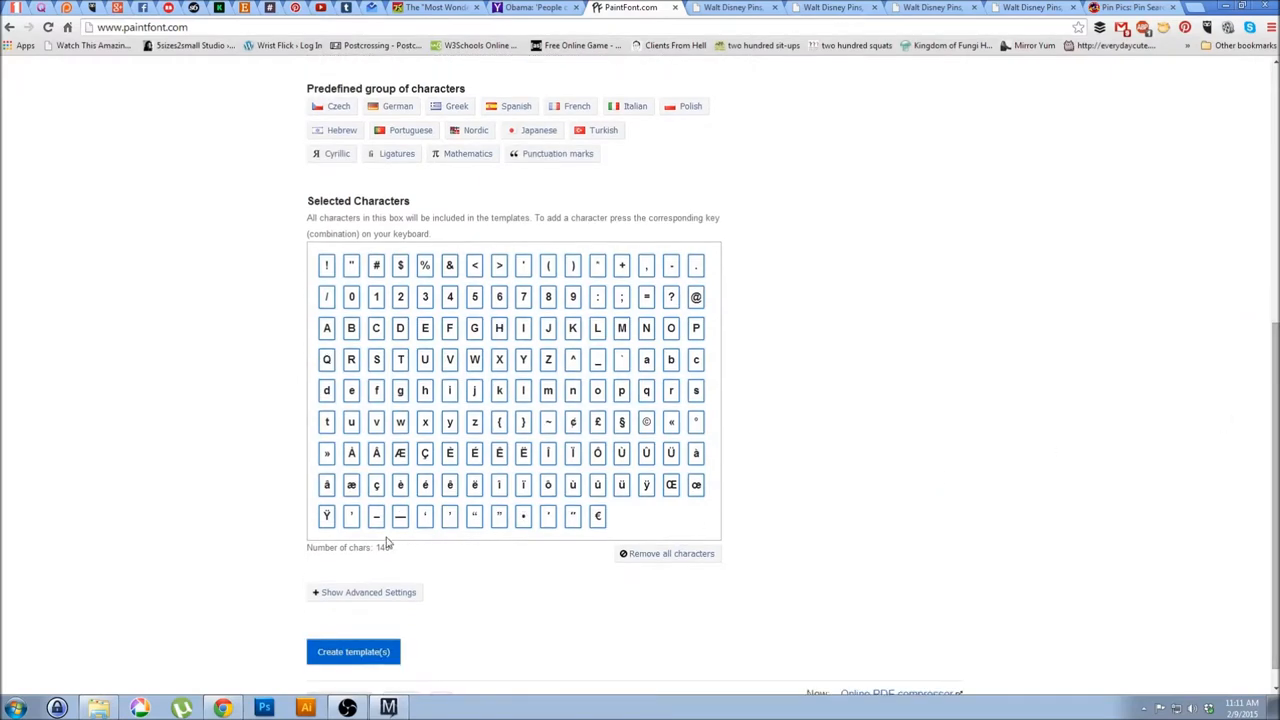
pyautogui.click(364, 592)
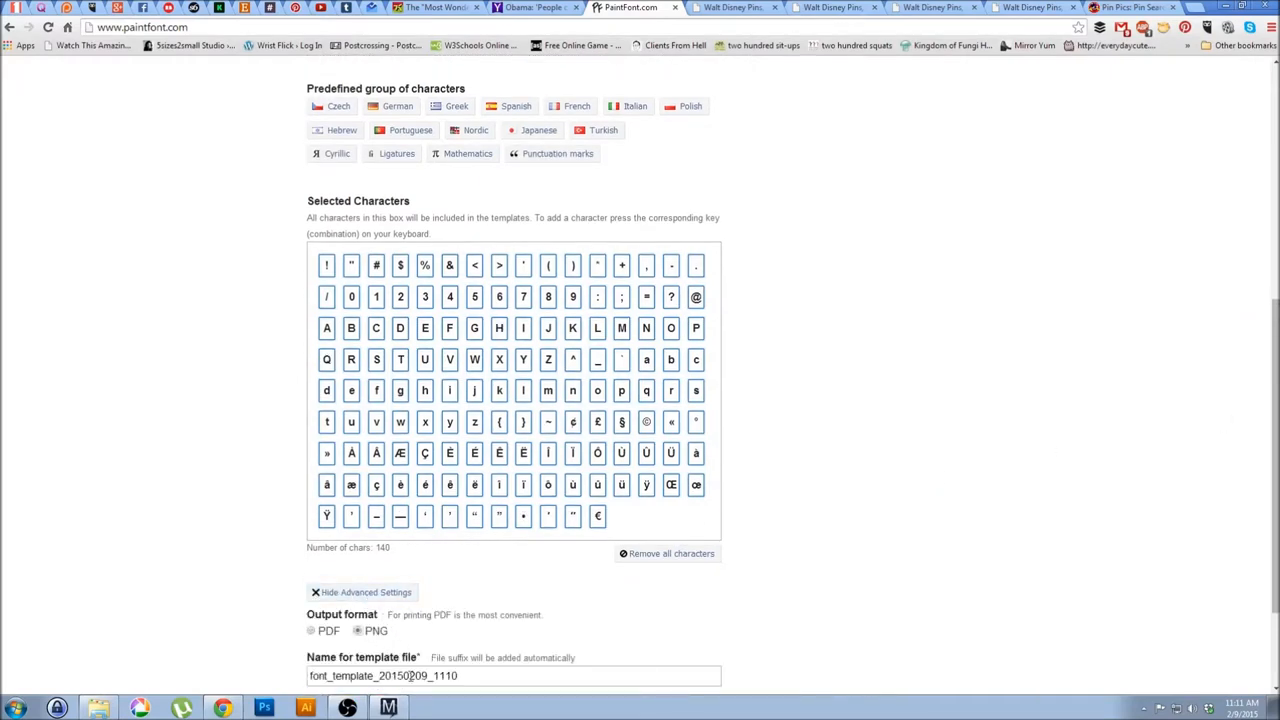
pyautogui.scroll(-3)
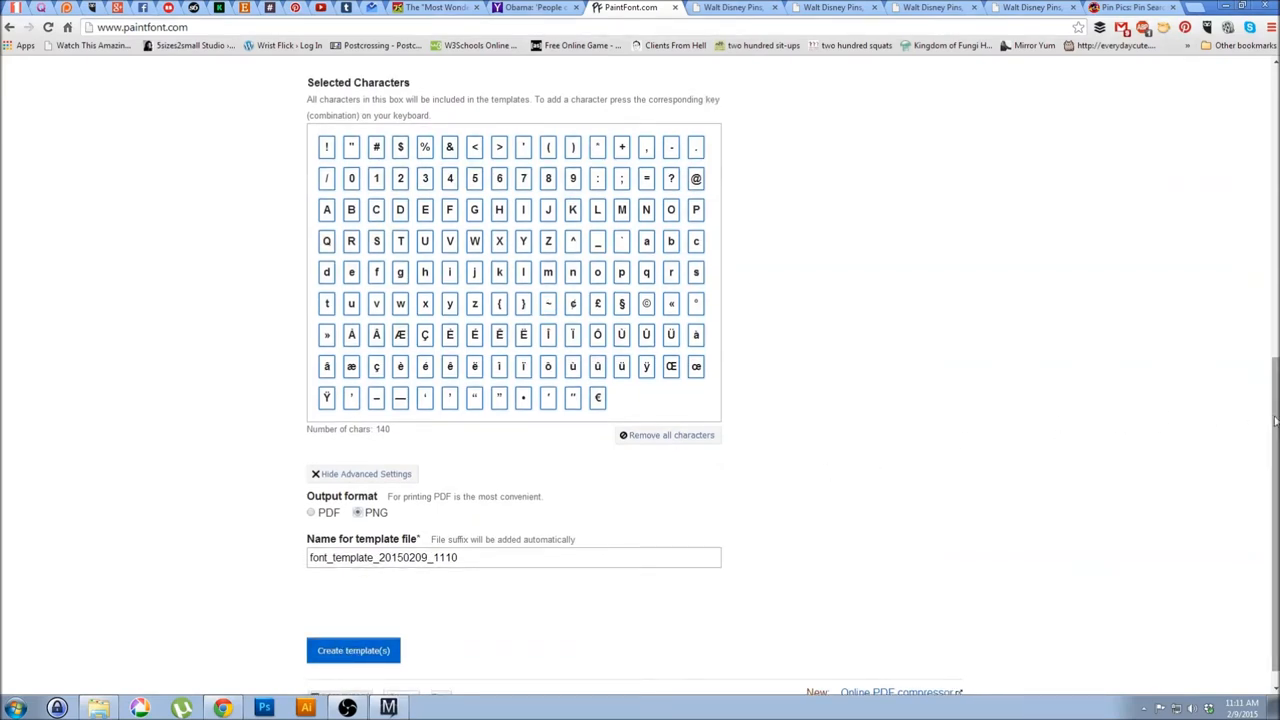
pyautogui.scroll(3)
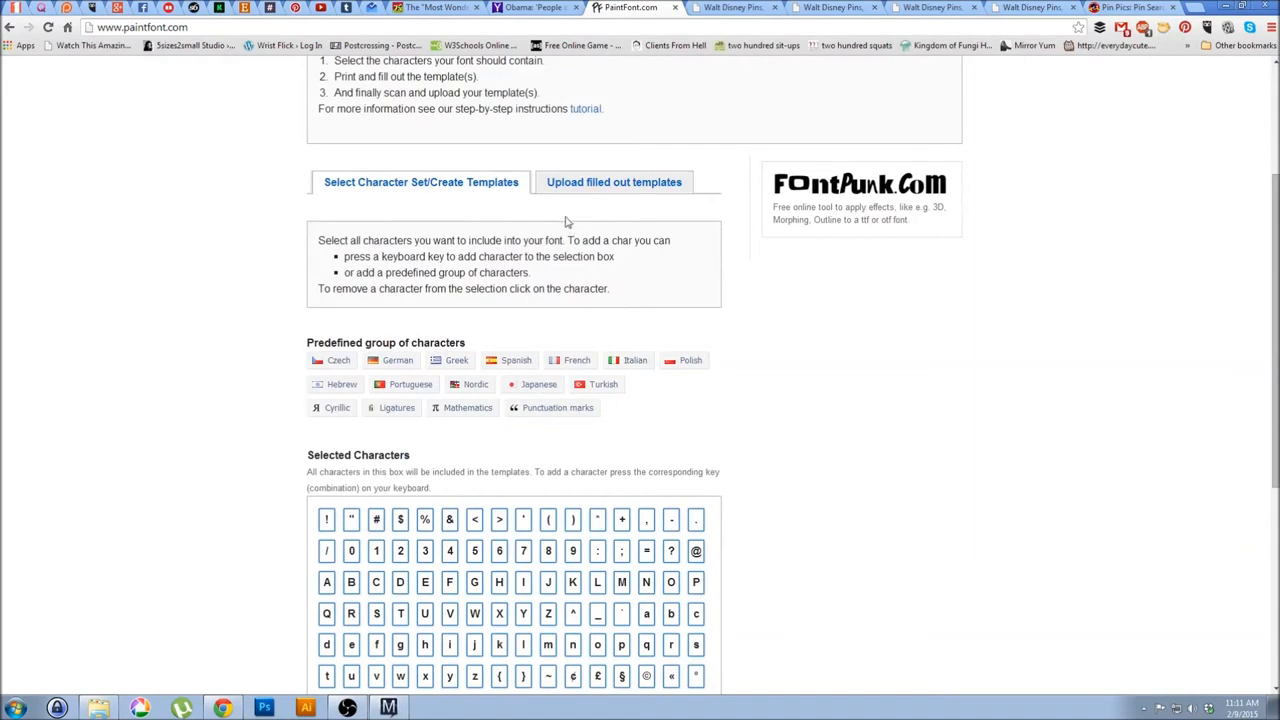
# Attach page01-3rdtry.png on the upload form and add a second upload field
pyautogui.click(614, 182)
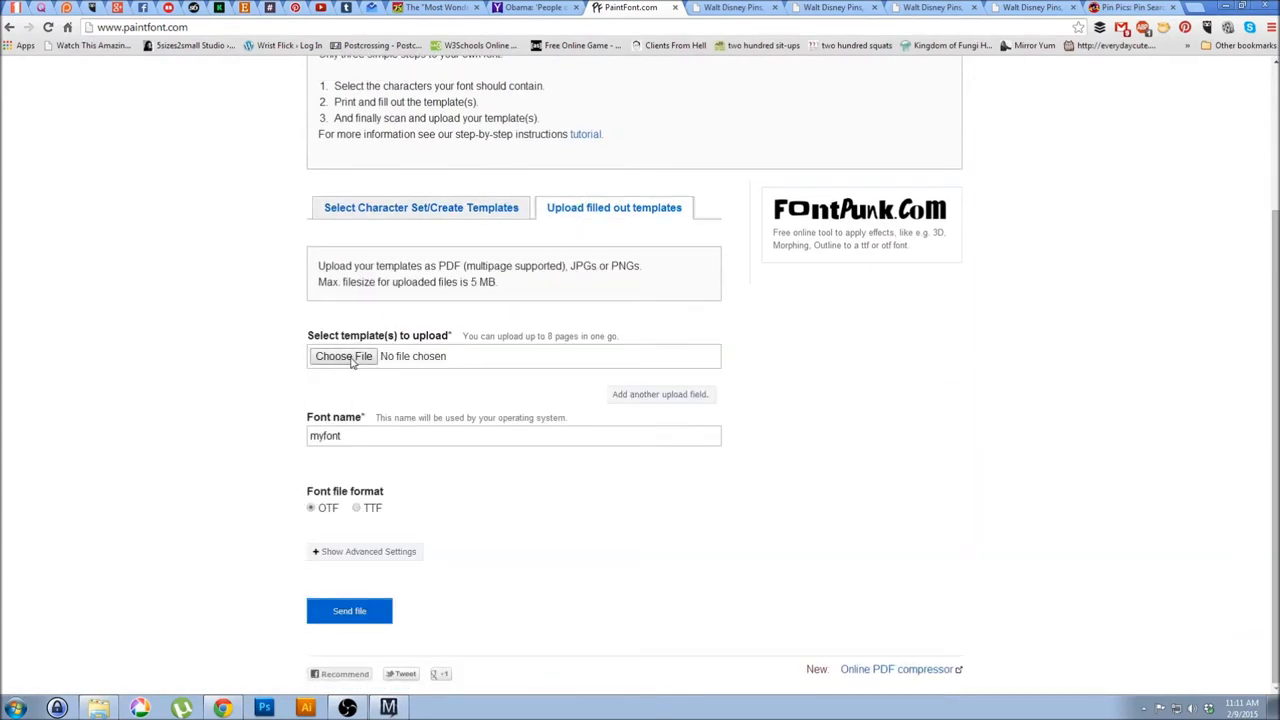
pyautogui.click(344, 356)
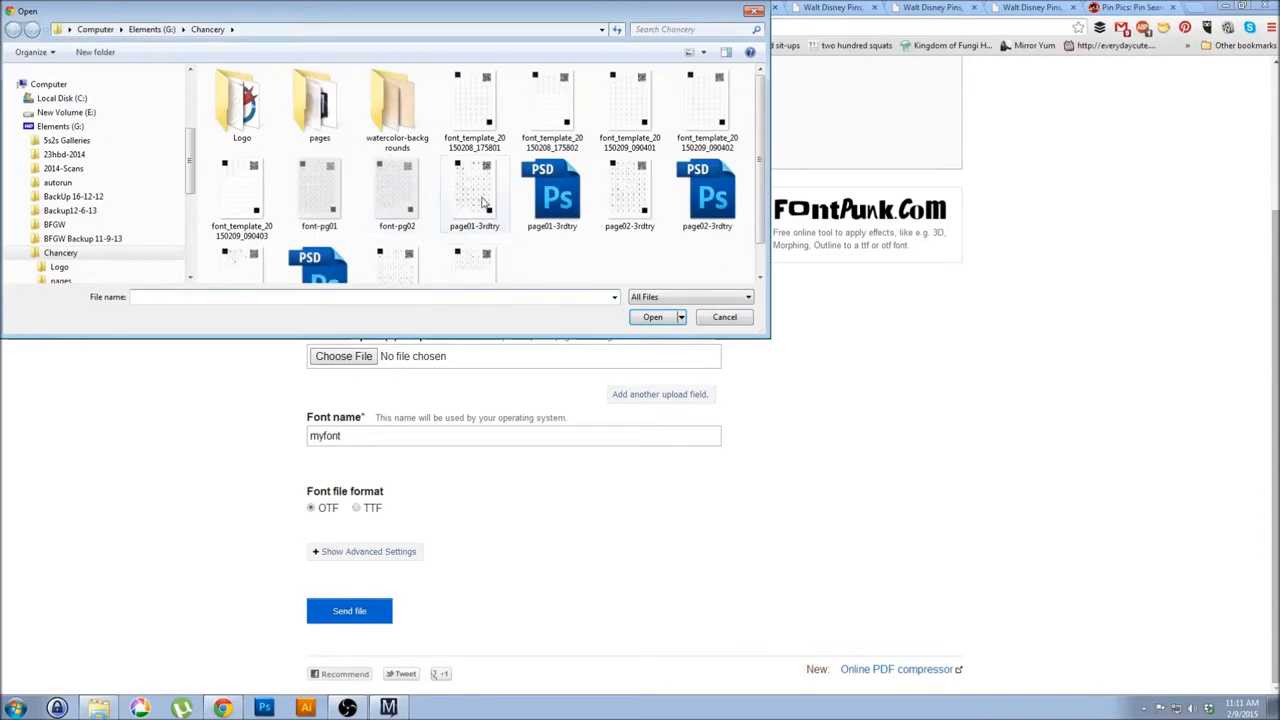
pyautogui.click(652, 316)
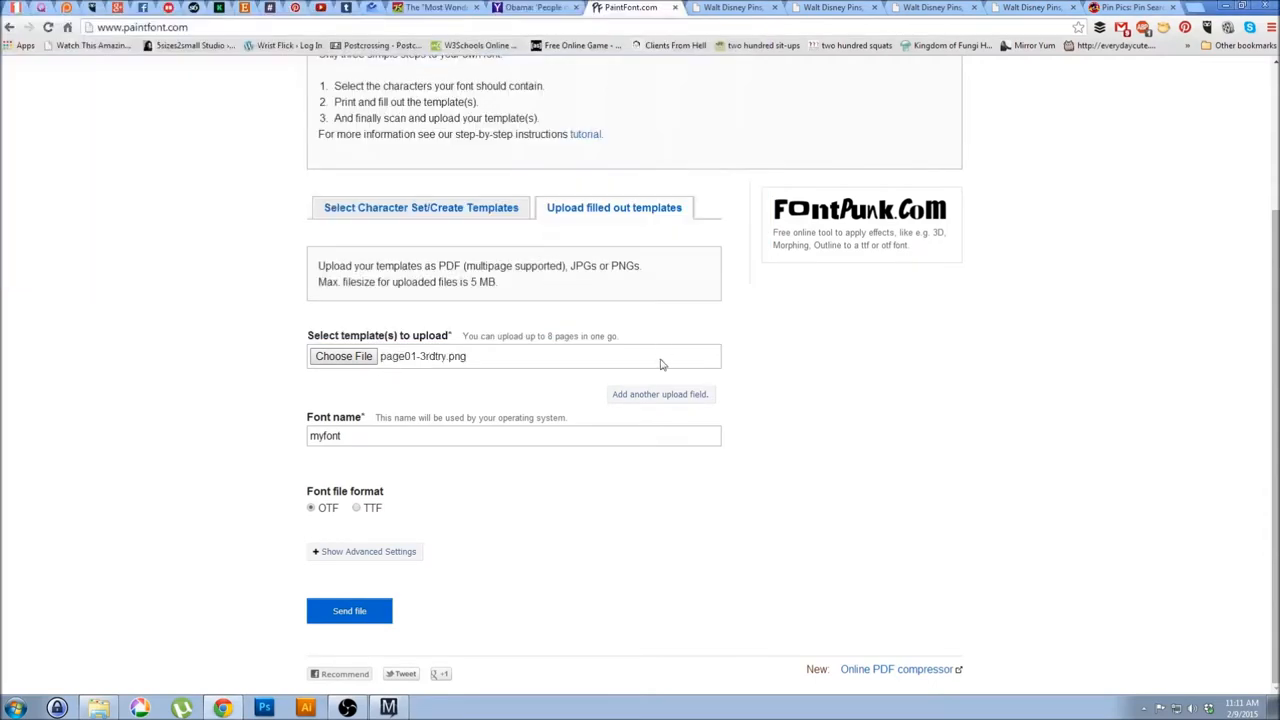
pyautogui.click(660, 394)
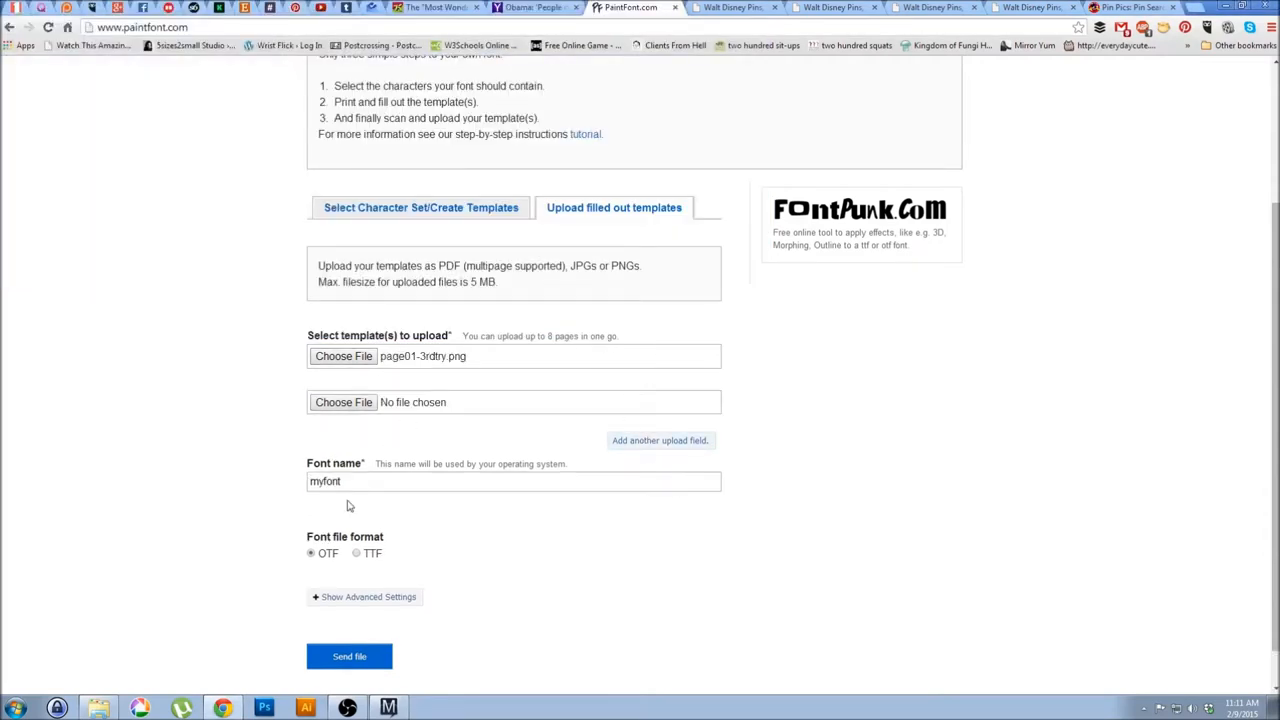
# Choose the TTF format and name the font Christina's Font
pyautogui.click(356, 552)
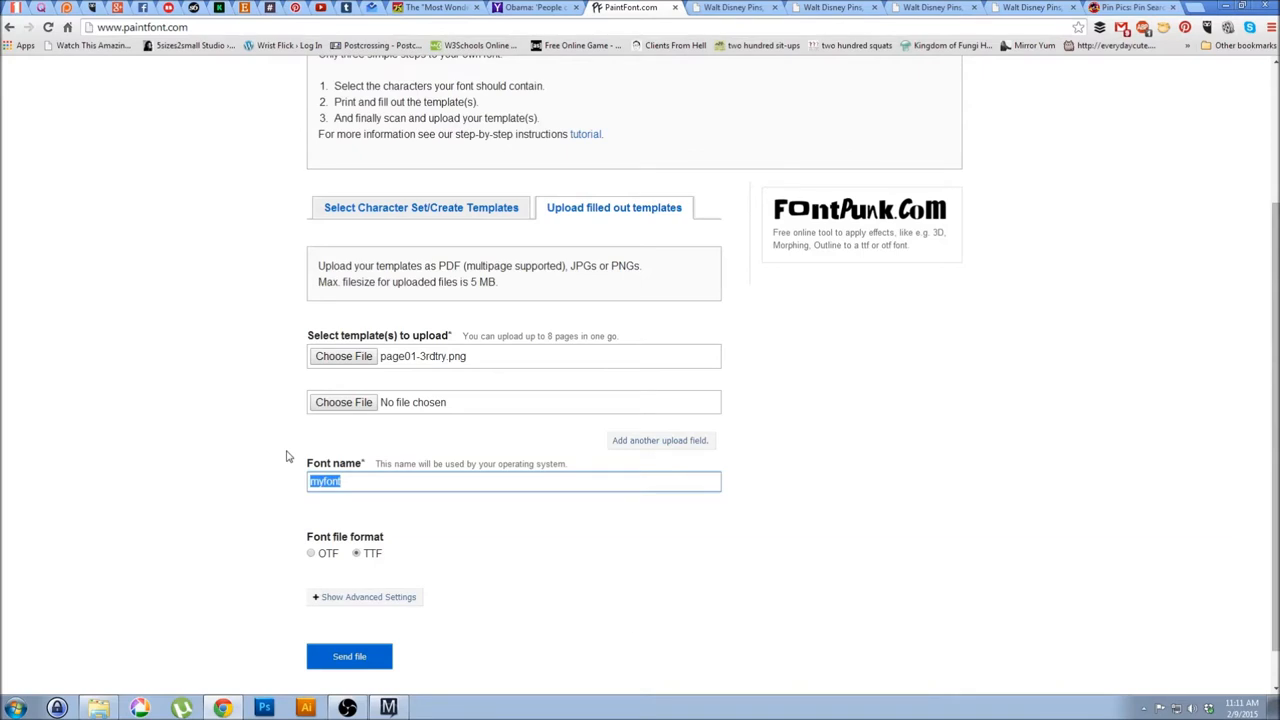
pyautogui.write('Christina S')
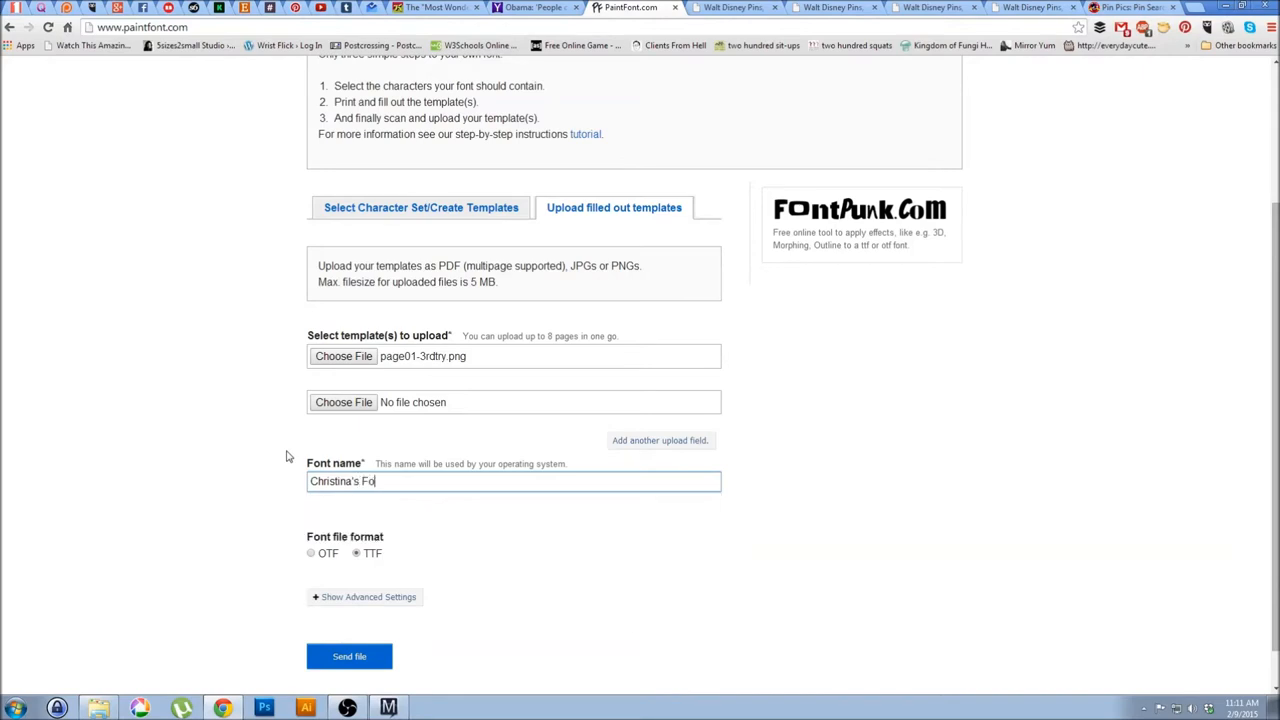
pyautogui.write('nt')
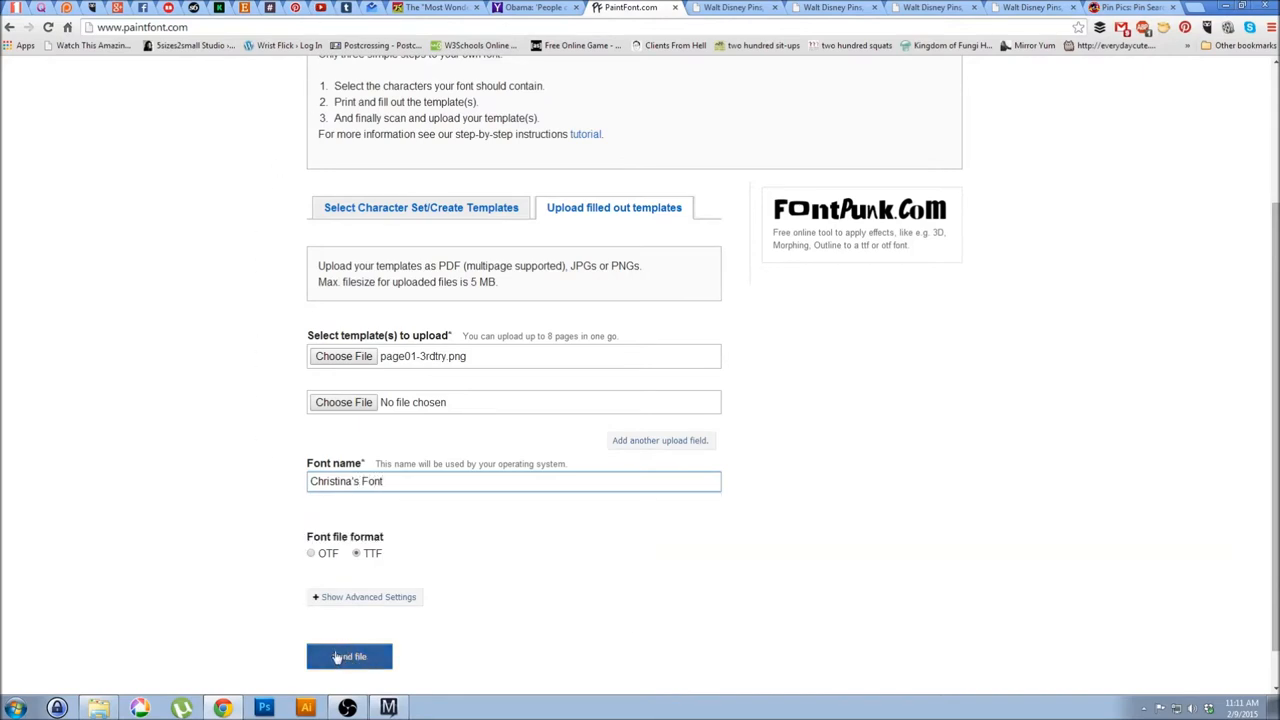
pyautogui.moveTo(340, 312)
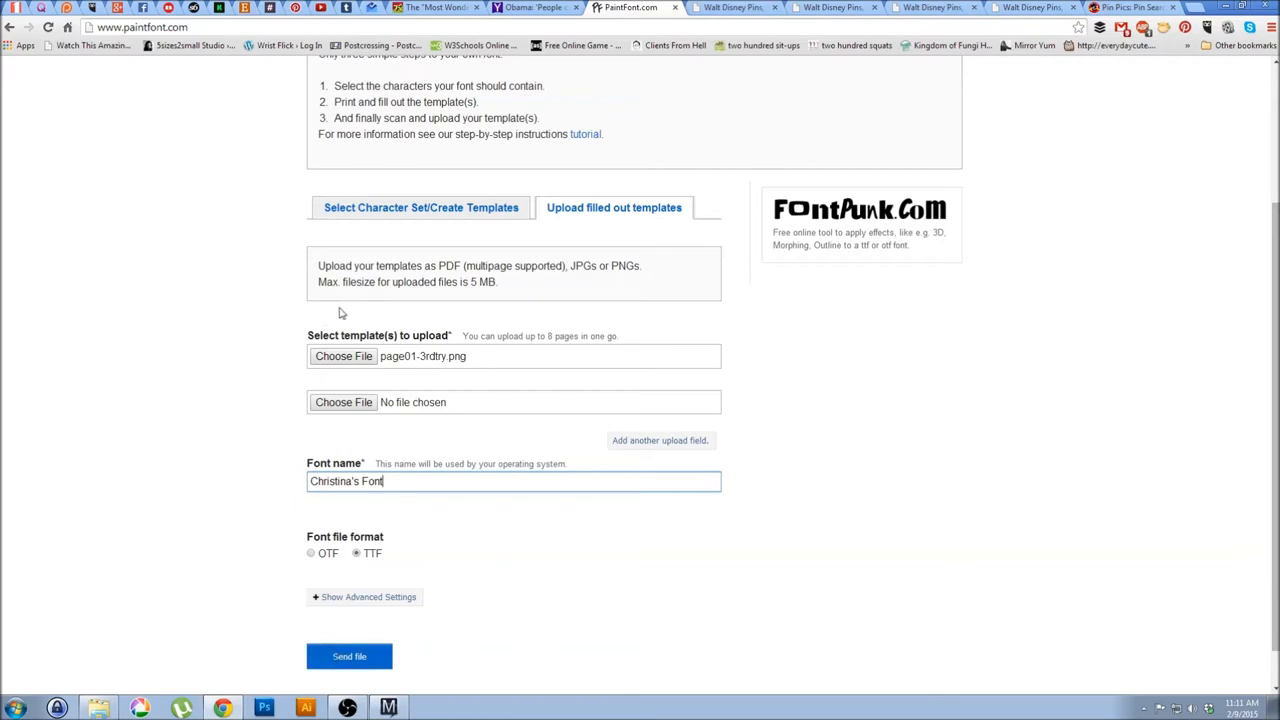
pyautogui.moveTo(592, 76)
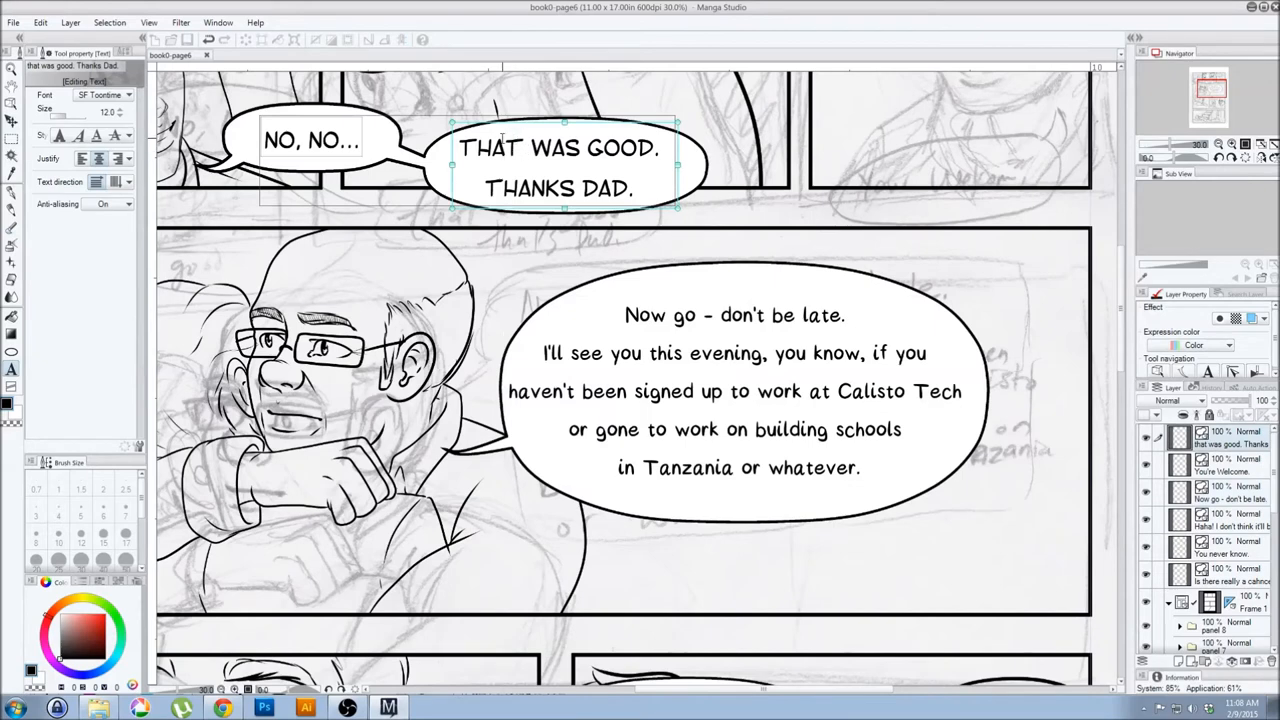
# Choose the new handwritten font for the 'that was good. Thanks Dad.' balloon text
pyautogui.click(128, 94)
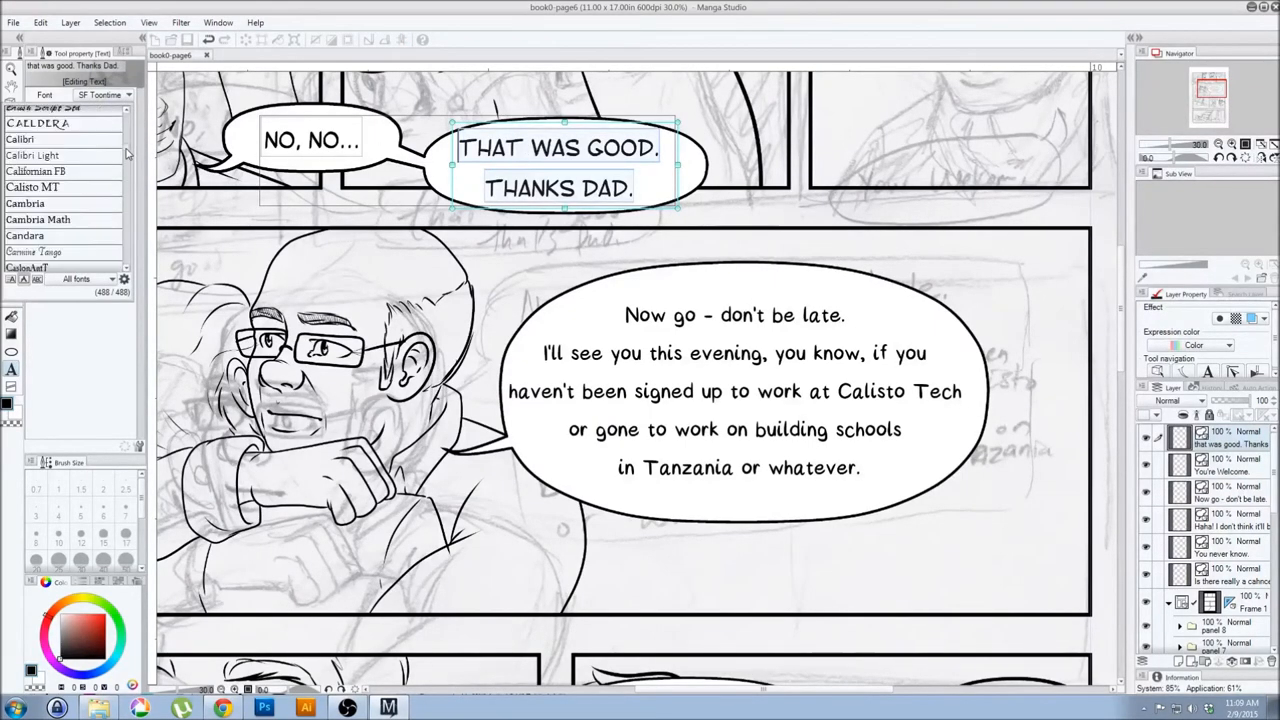
pyautogui.scroll(-3)
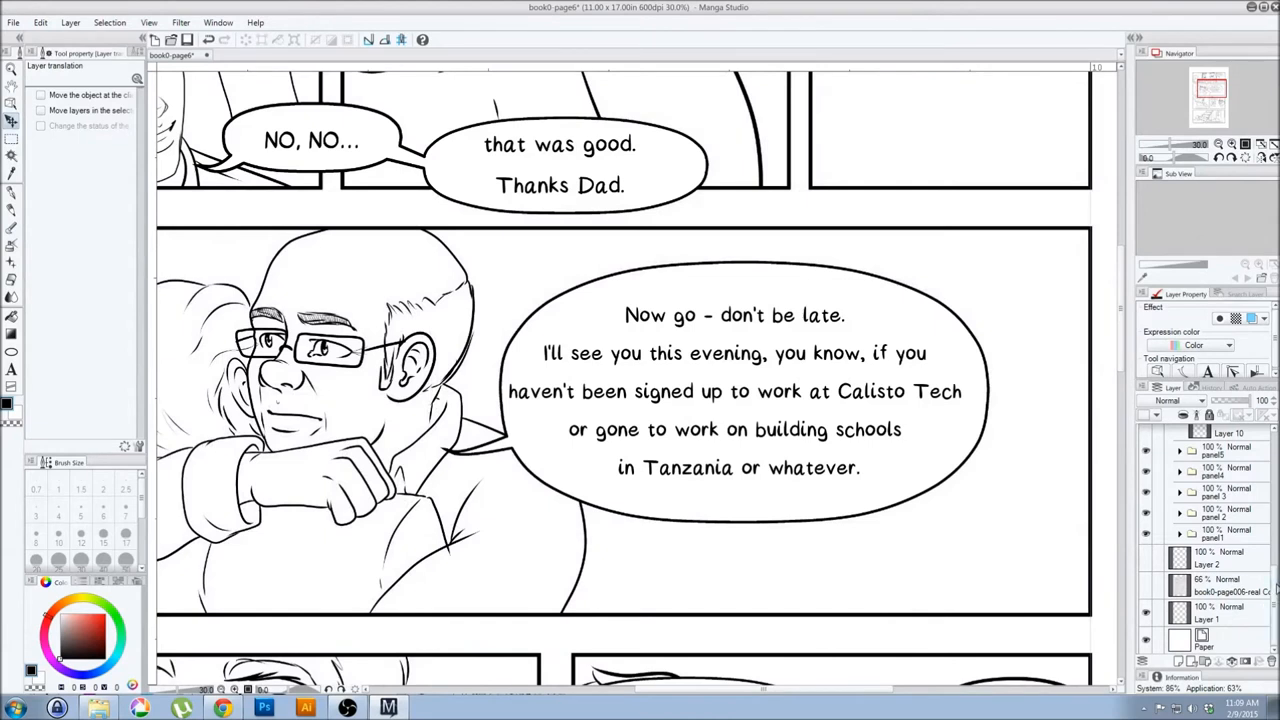
# Bring up the File menu commands for the lettered comic page
pyautogui.scroll(-3)
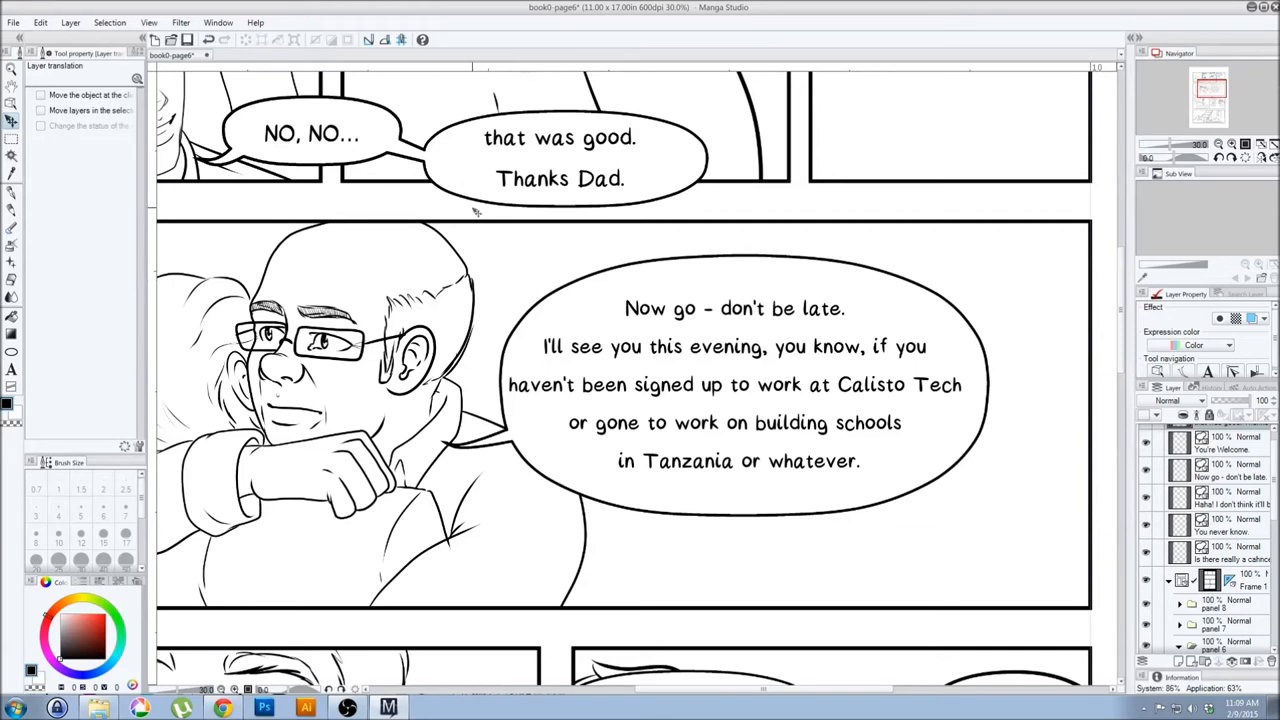
pyautogui.click(12, 22)
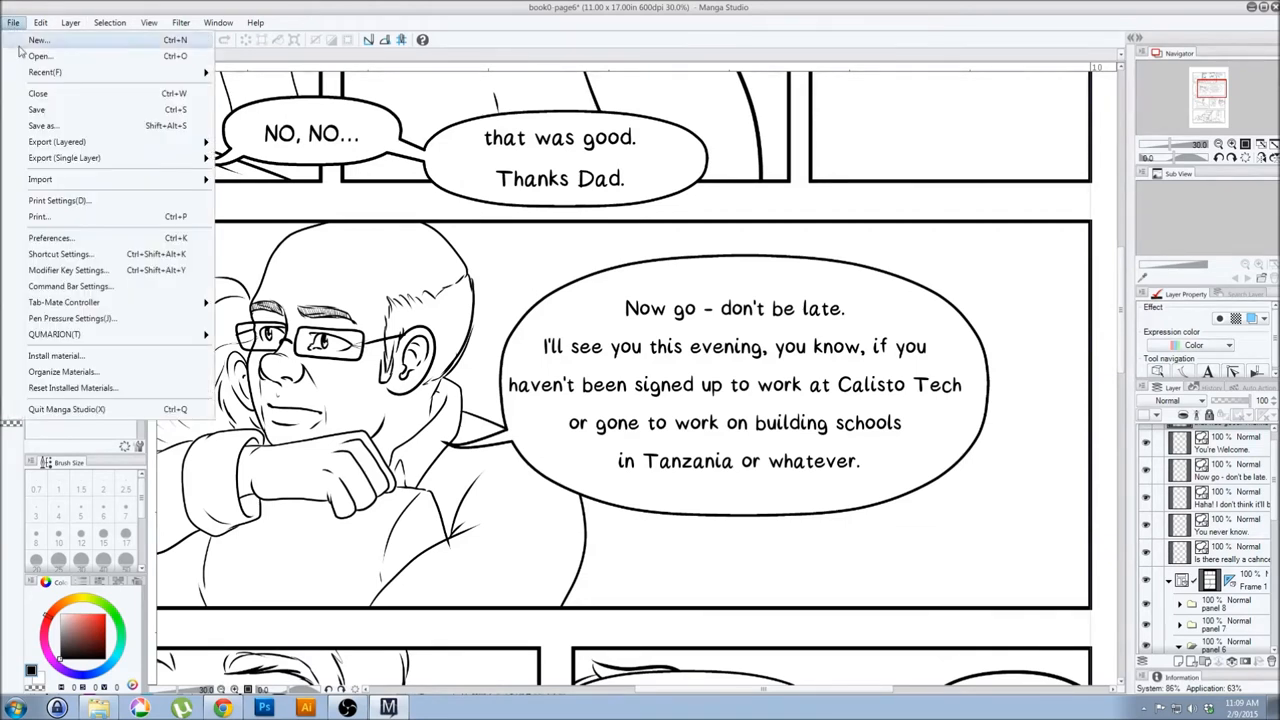